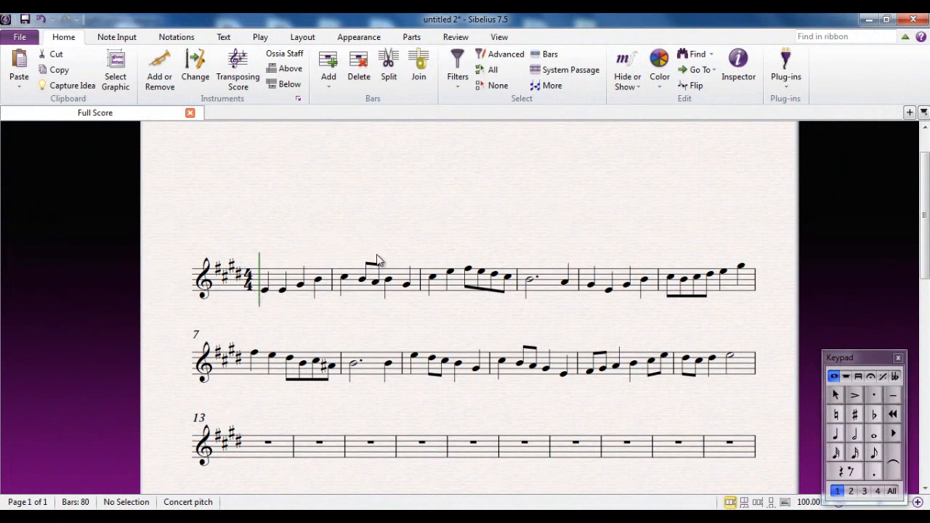
{"action": "mouse_move", "coordinate": [468, 246]}
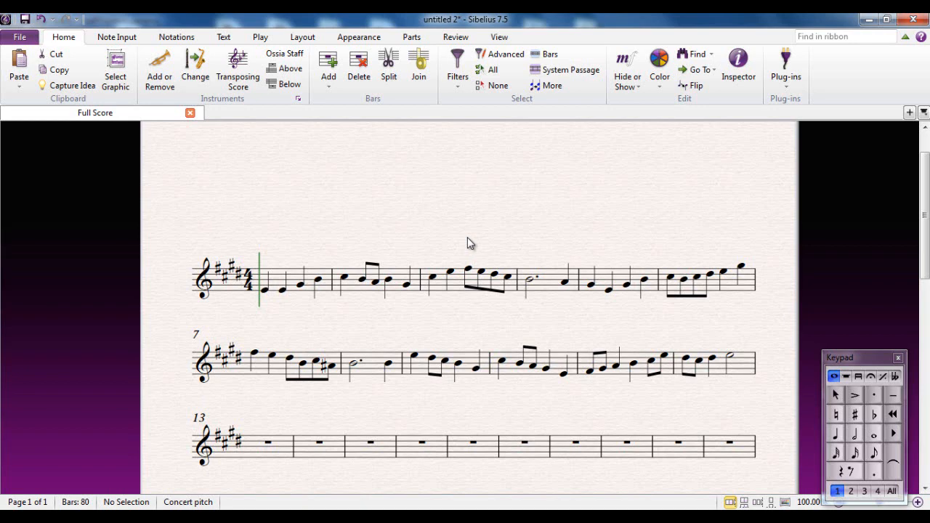
{"action": "mouse_move", "coordinate": [465, 233]}
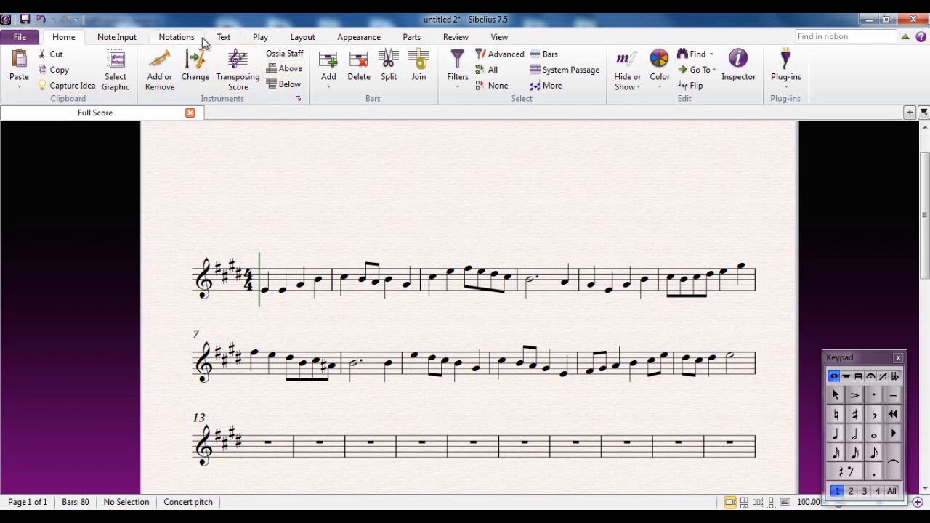
Step: Switch the ribbon to the Text tools
{"action": "left_click", "coordinate": [223, 37]}
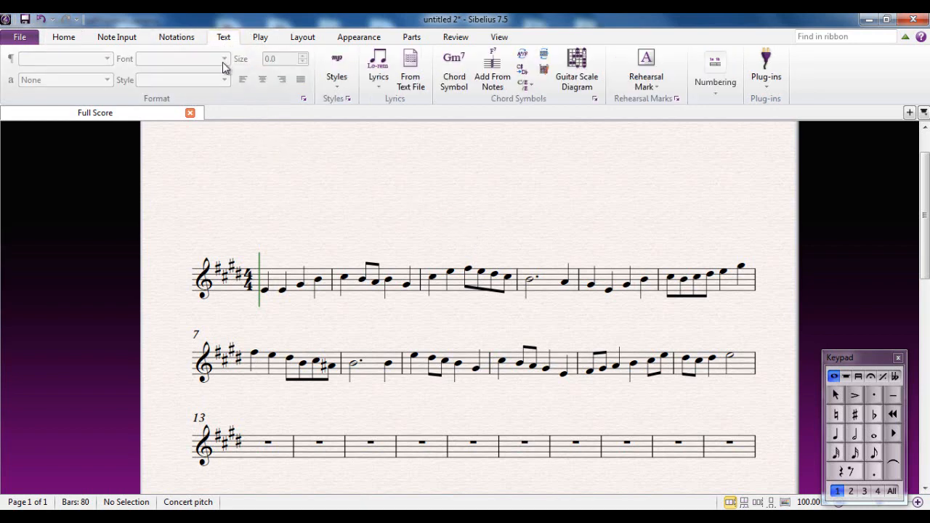
{"action": "mouse_move", "coordinate": [339, 109]}
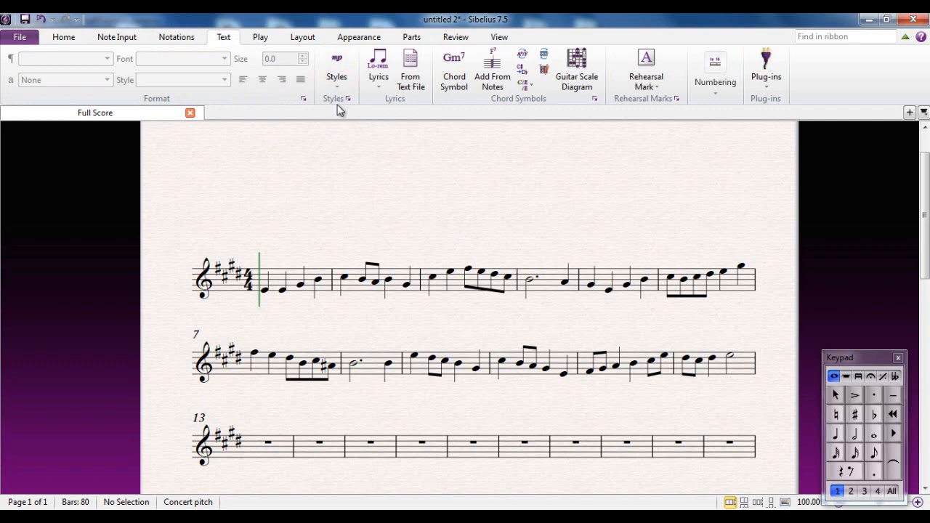
{"action": "mouse_move", "coordinate": [336, 69]}
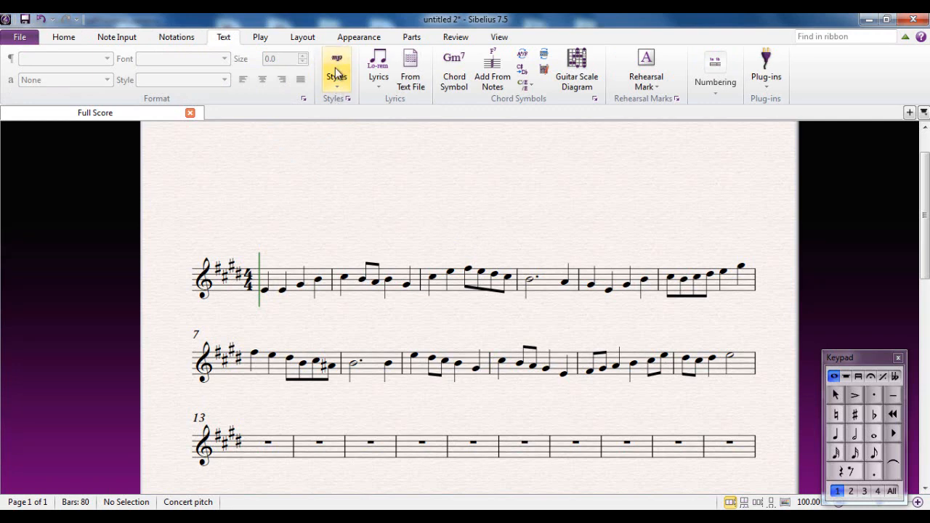
{"action": "mouse_move", "coordinate": [336, 76]}
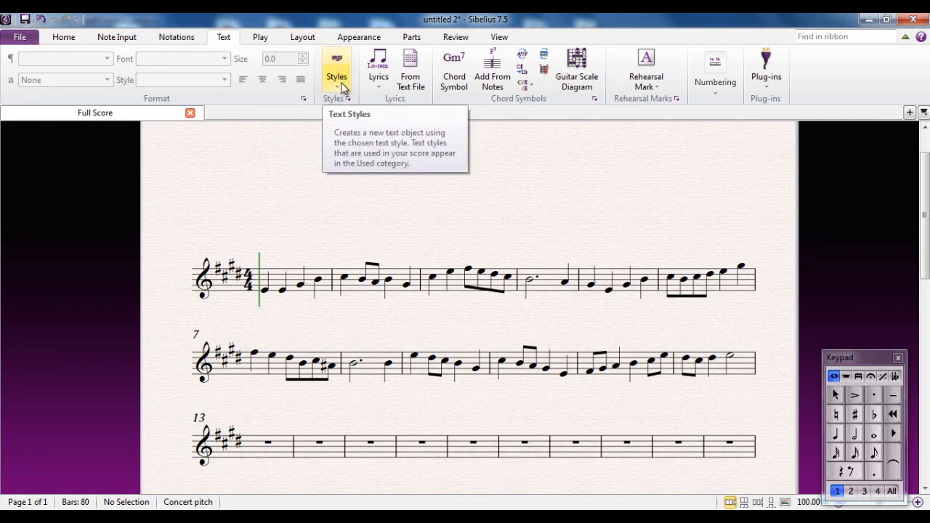
{"action": "mouse_move", "coordinate": [266, 296]}
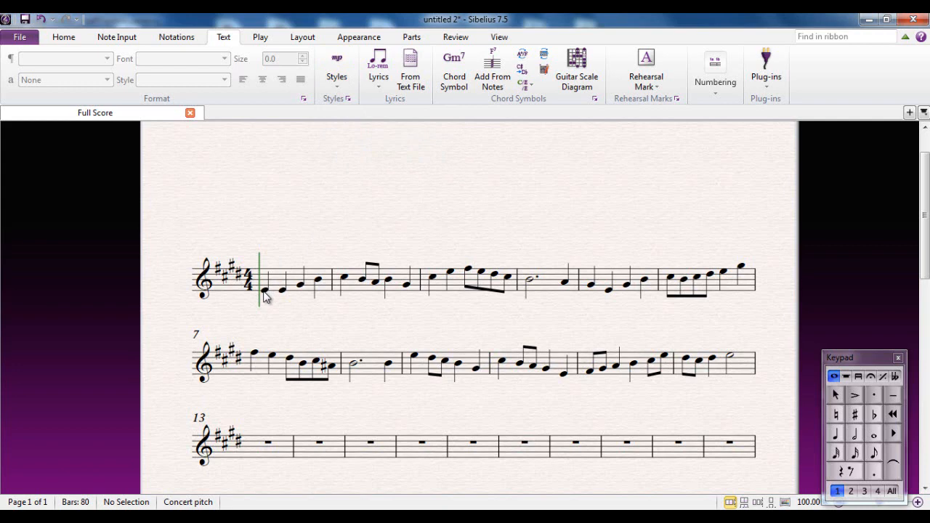
{"action": "mouse_move", "coordinate": [363, 200]}
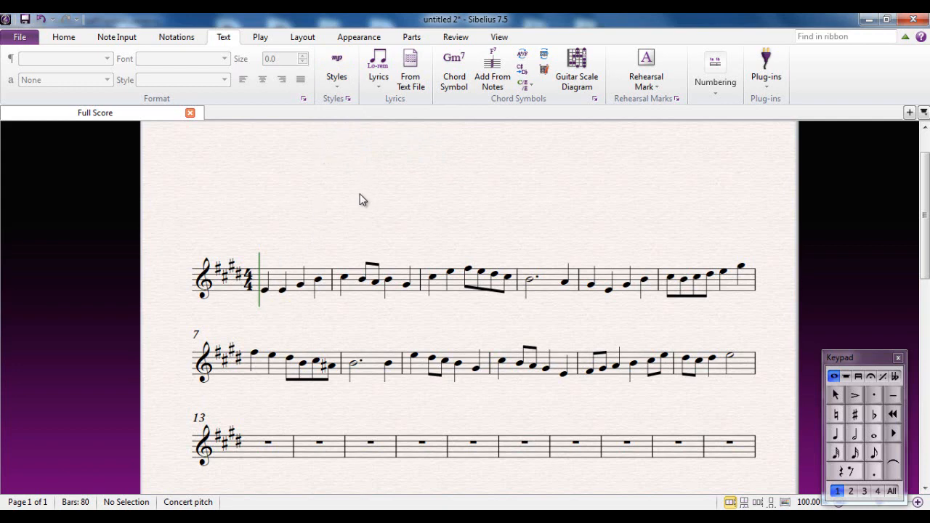
{"action": "mouse_move", "coordinate": [336, 73]}
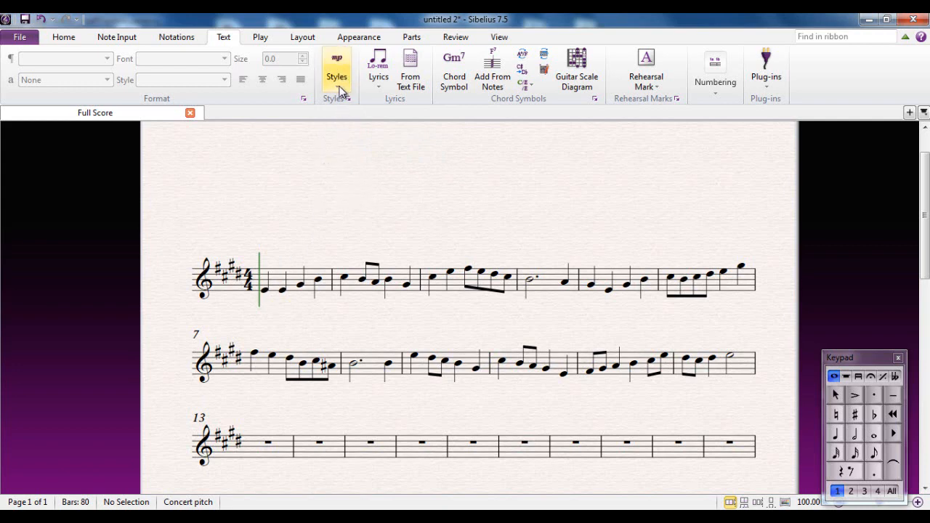
{"action": "left_click", "coordinate": [336, 73]}
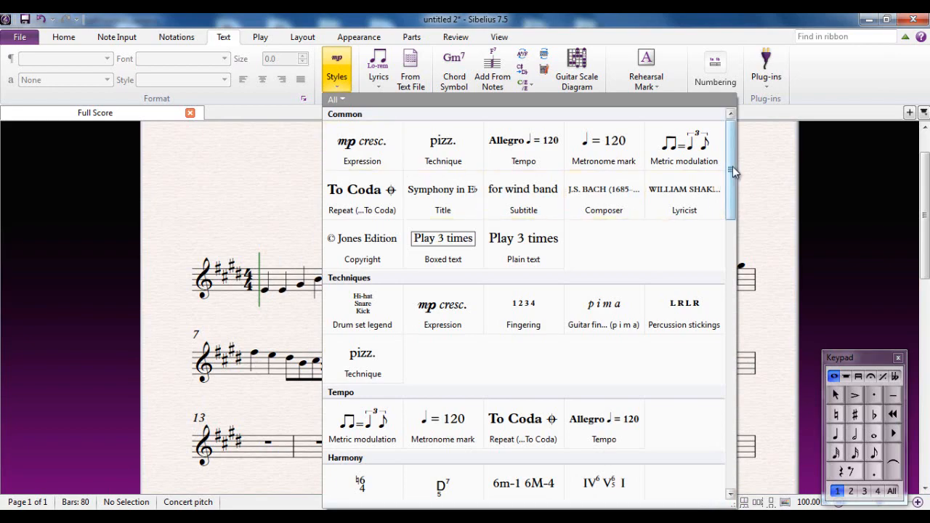
{"action": "scroll", "scroll_direction": "down", "scroll_amount": 3}
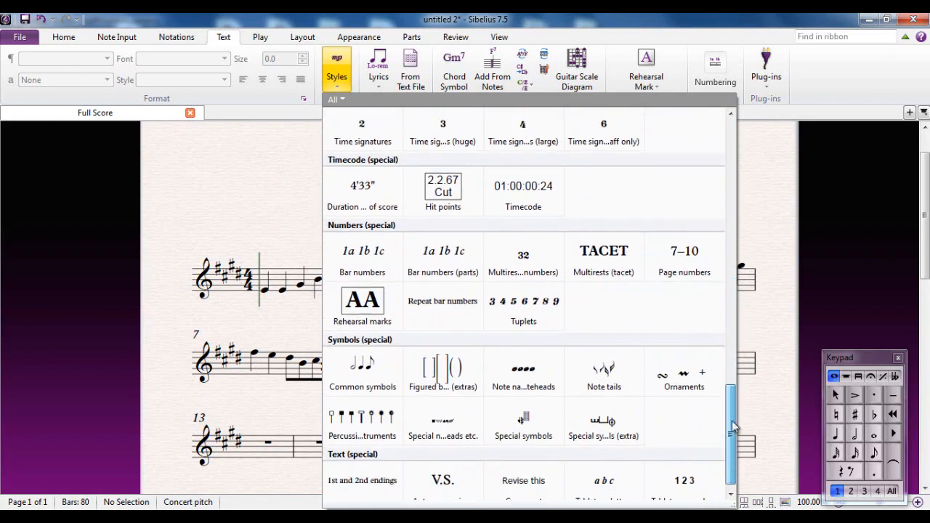
{"action": "scroll", "scroll_direction": "down", "scroll_amount": 3}
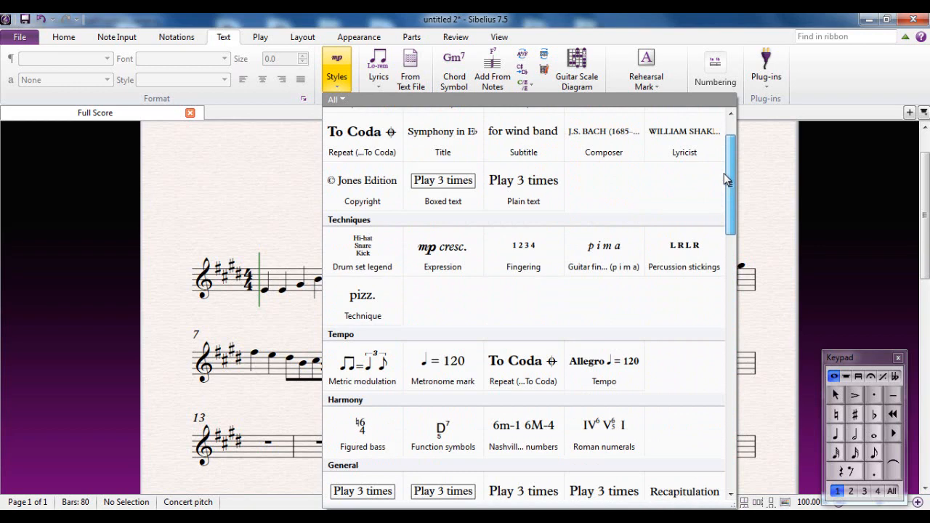
{"action": "scroll", "scroll_direction": "up", "scroll_amount": 3}
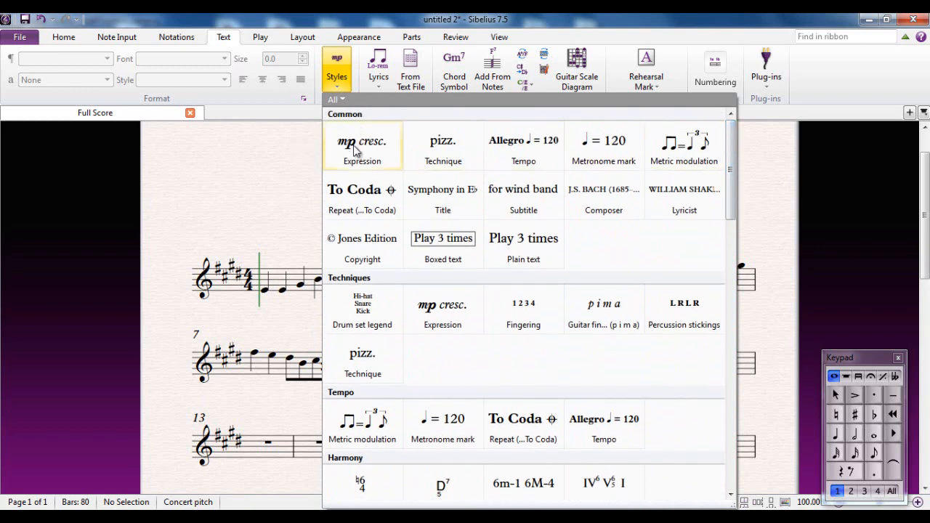
{"action": "mouse_move", "coordinate": [361, 153]}
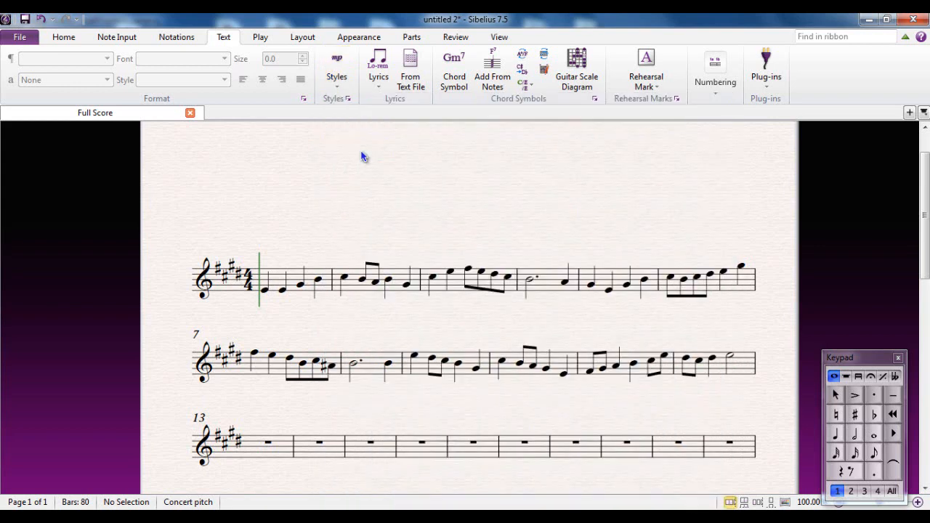
{"action": "mouse_move", "coordinate": [266, 306]}
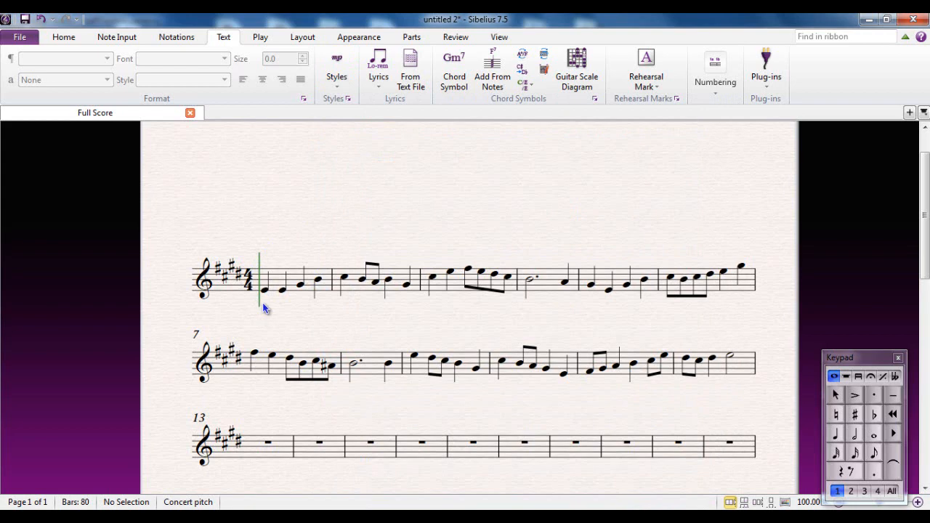
Step: Select bar 1's first note and bring up the text styles gallery for a forte marking
{"action": "left_click", "coordinate": [258, 304]}
{"action": "type", "text": "f"}
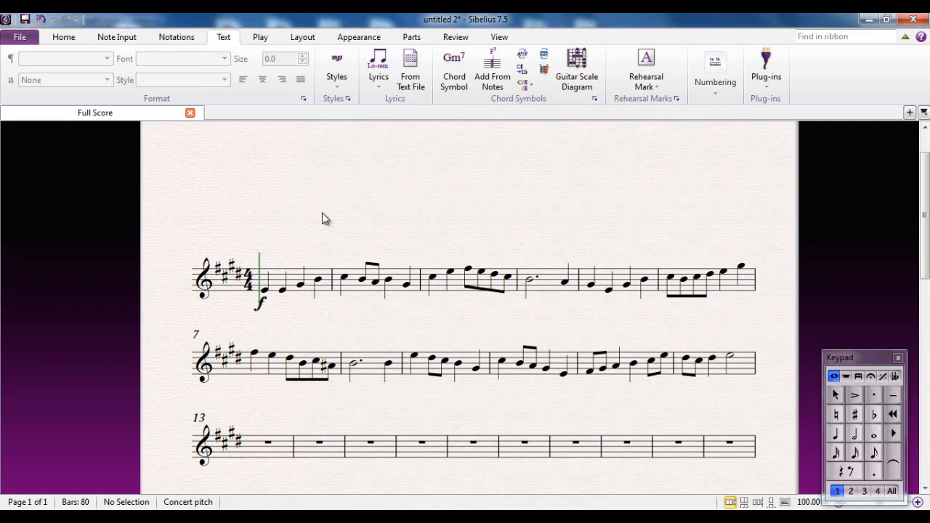
{"action": "left_click", "coordinate": [337, 72]}
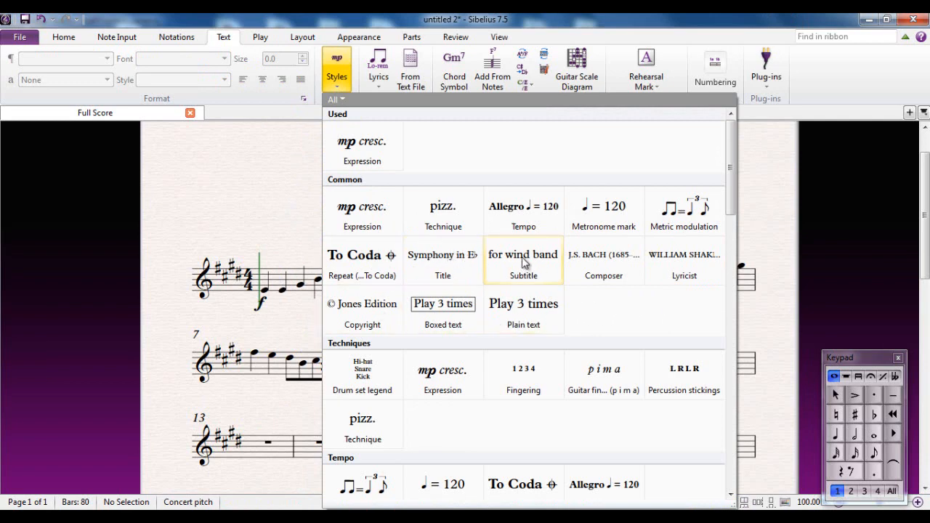
{"action": "mouse_move", "coordinate": [501, 290]}
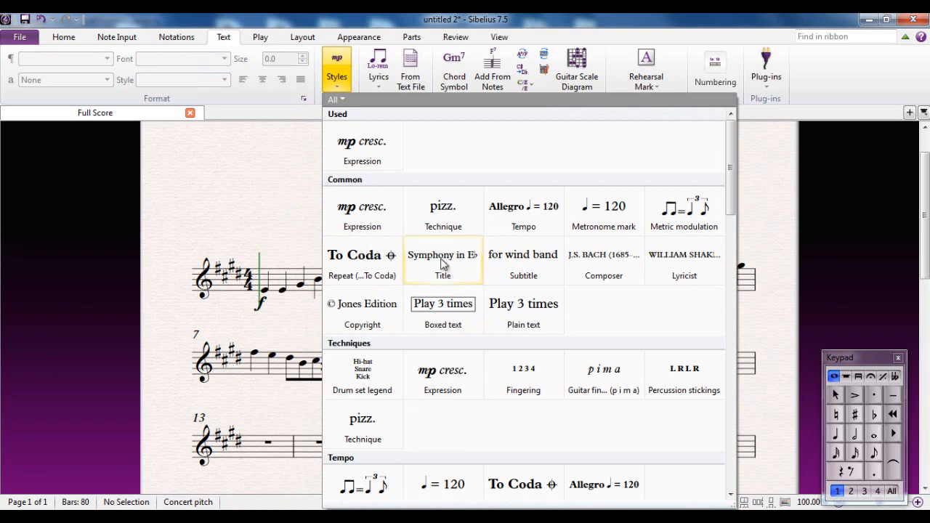
{"action": "mouse_move", "coordinate": [443, 258]}
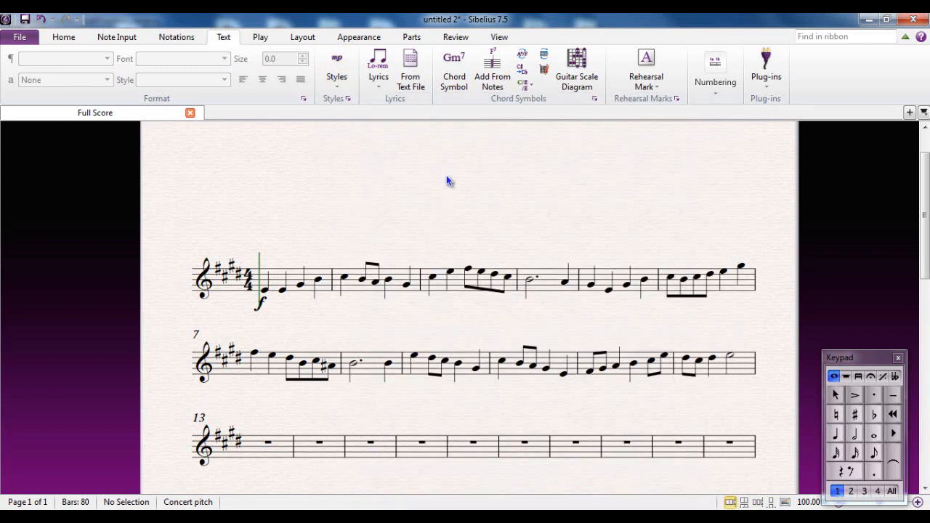
Step: Create Title text reading 'Sunny Day' centred above the first system
{"action": "left_click", "coordinate": [468, 177]}
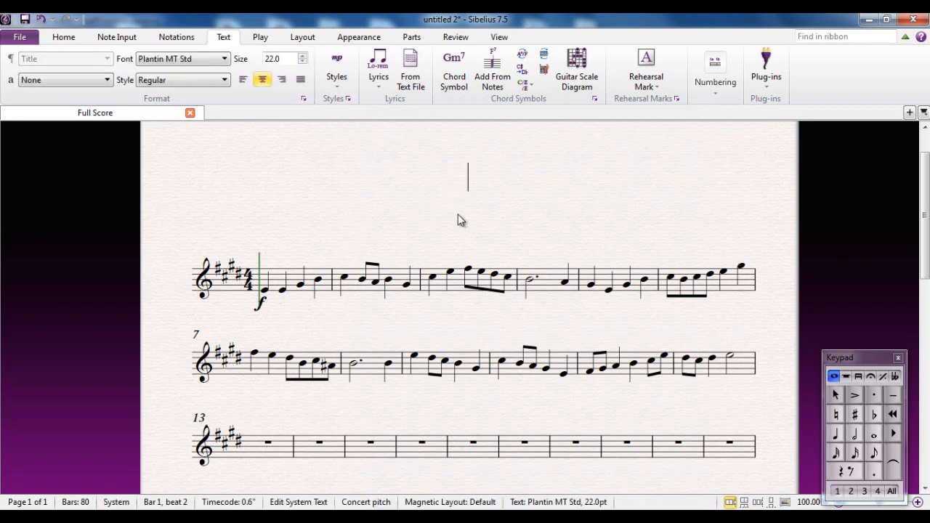
{"action": "mouse_move", "coordinate": [465, 240]}
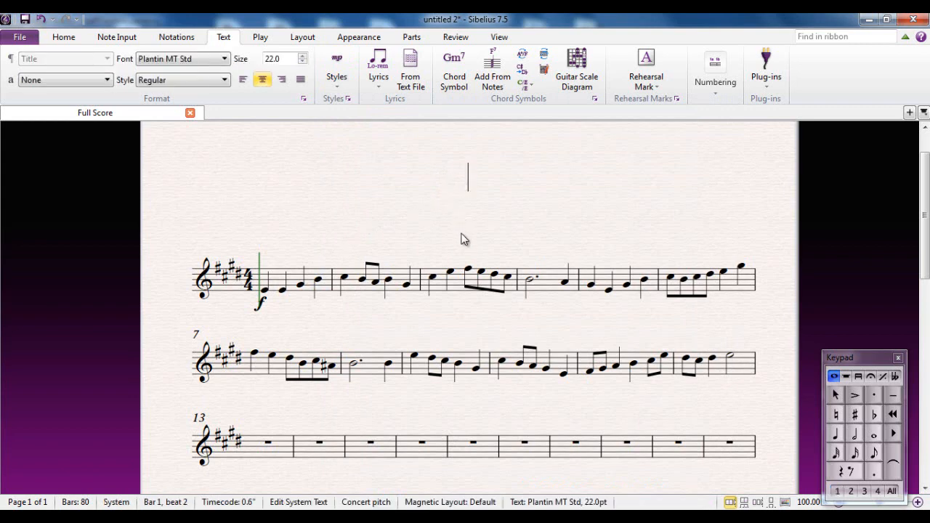
{"action": "type", "text": "Sunny Da"}
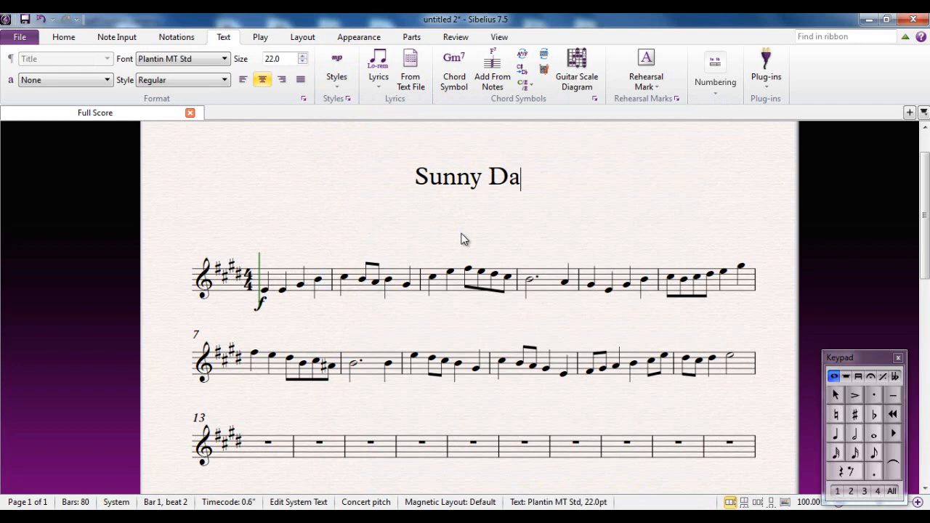
{"action": "type", "text": "y"}
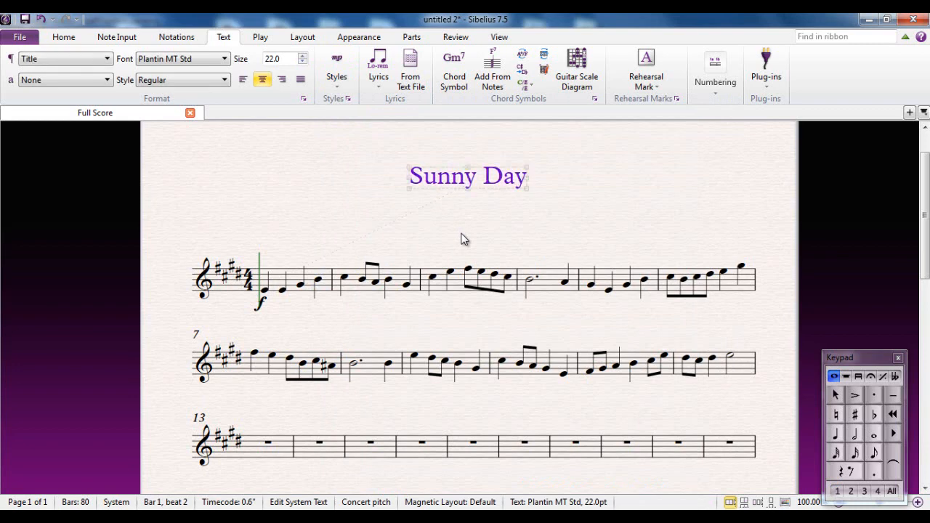
{"action": "left_click", "coordinate": [465, 240]}
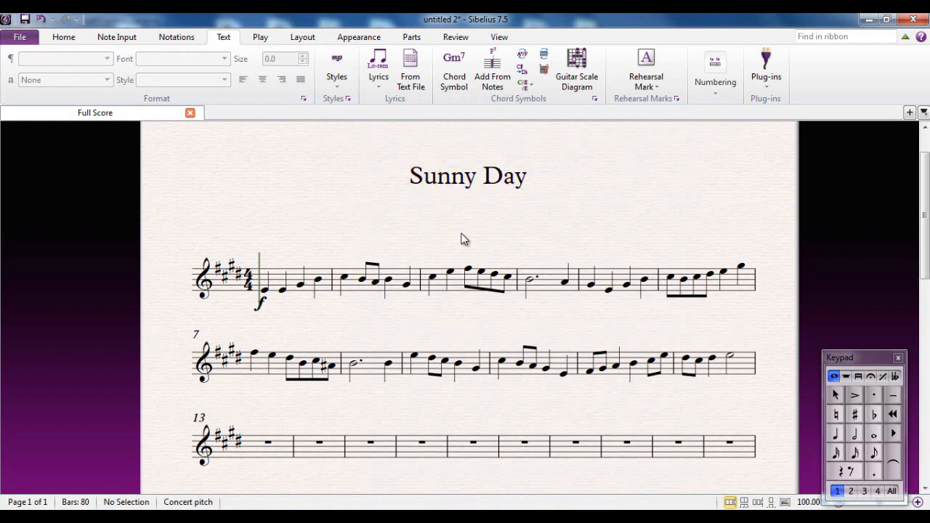
{"action": "mouse_move", "coordinate": [465, 182]}
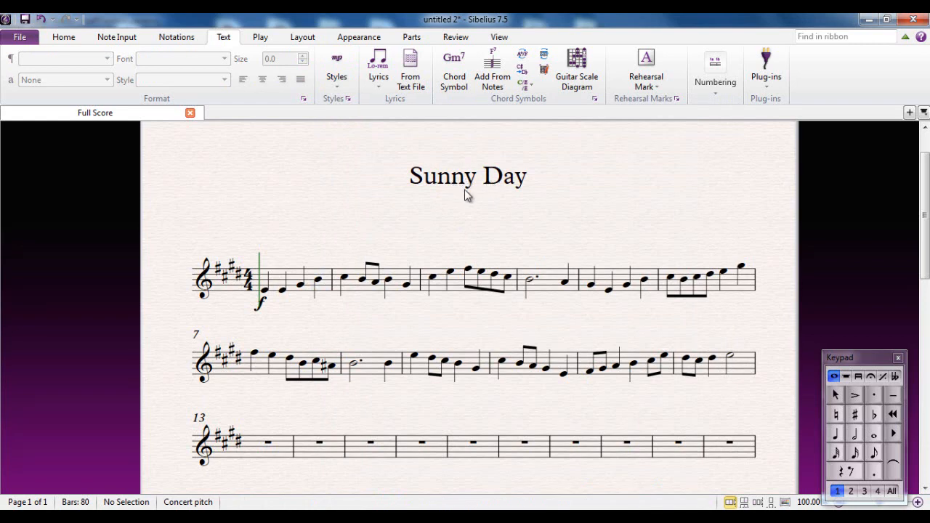
{"action": "mouse_move", "coordinate": [461, 213]}
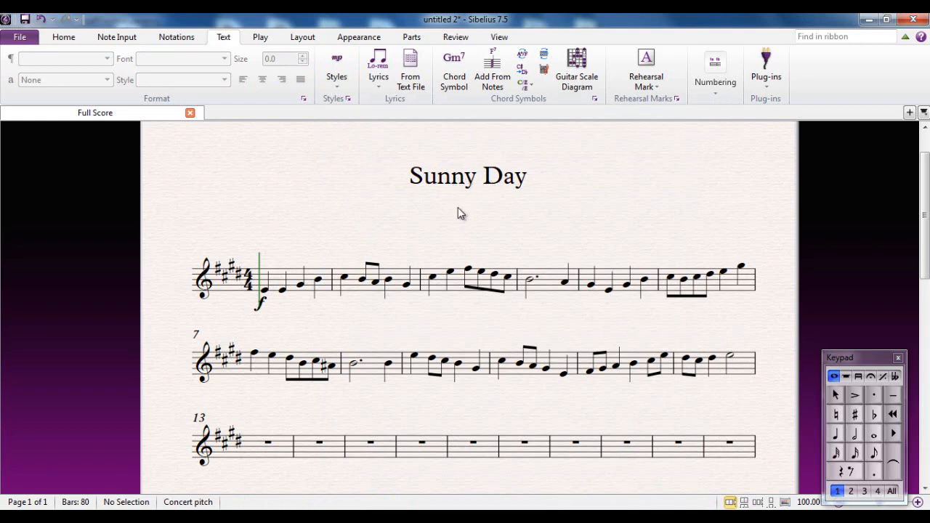
{"action": "mouse_move", "coordinate": [458, 245]}
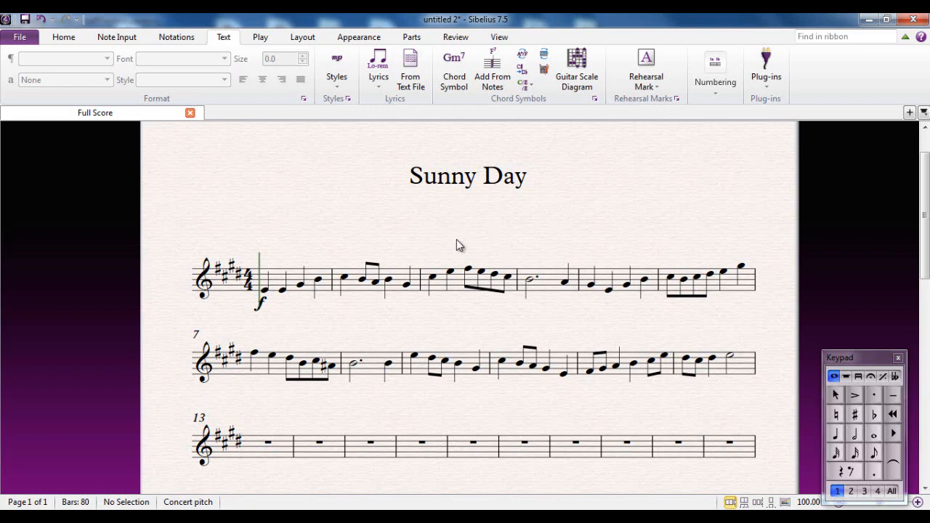
{"action": "mouse_move", "coordinate": [468, 191]}
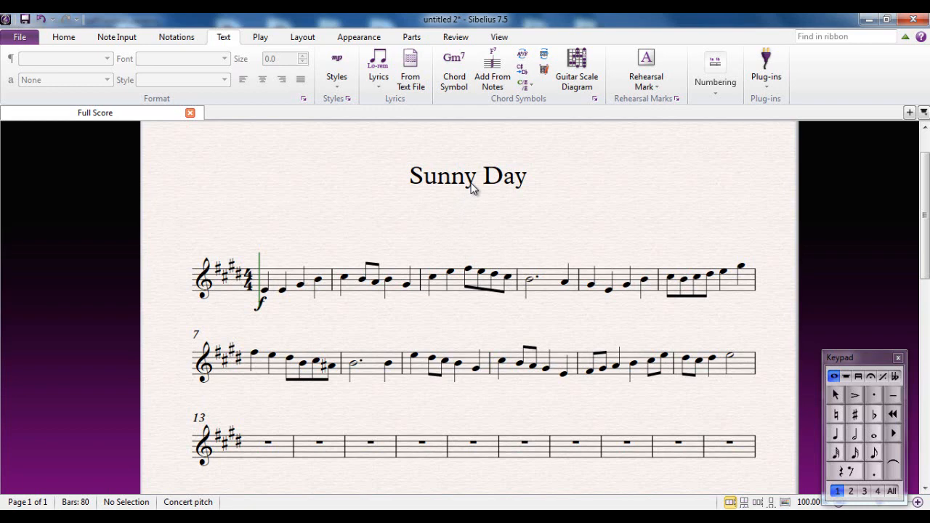
{"action": "mouse_move", "coordinate": [251, 294]}
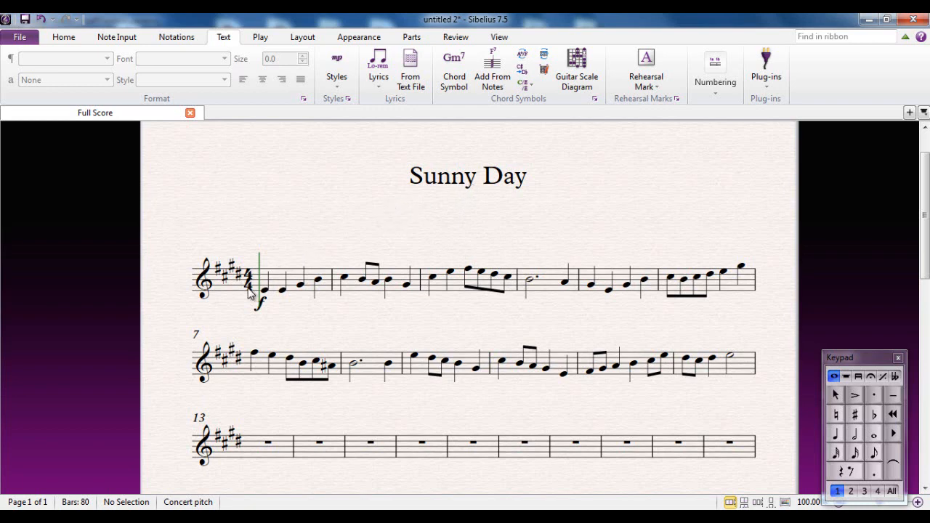
{"action": "mouse_move", "coordinate": [264, 313]}
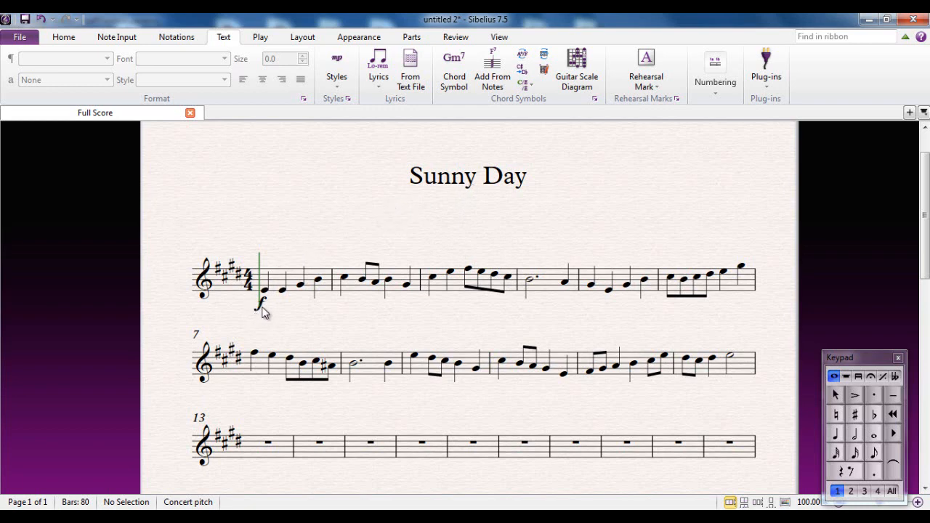
{"action": "mouse_move", "coordinate": [282, 266]}
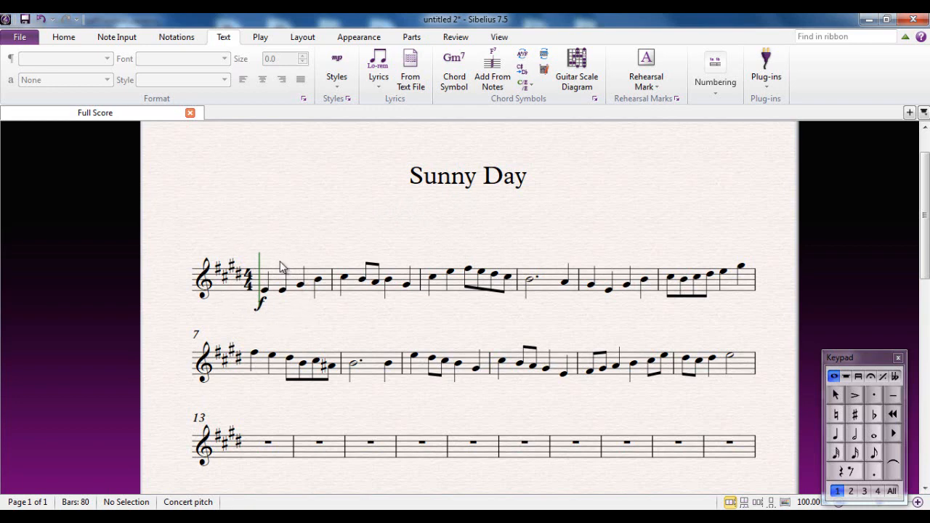
{"action": "mouse_move", "coordinate": [323, 322]}
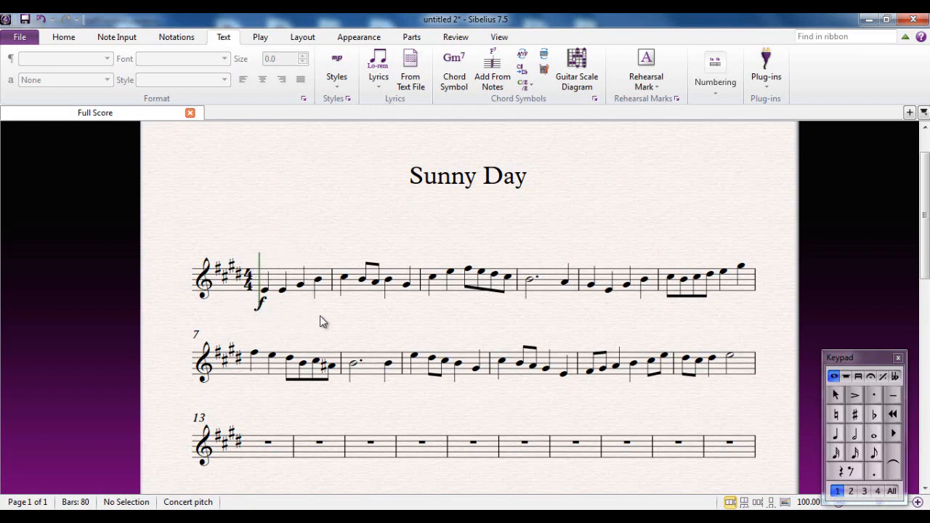
{"action": "mouse_move", "coordinate": [266, 307]}
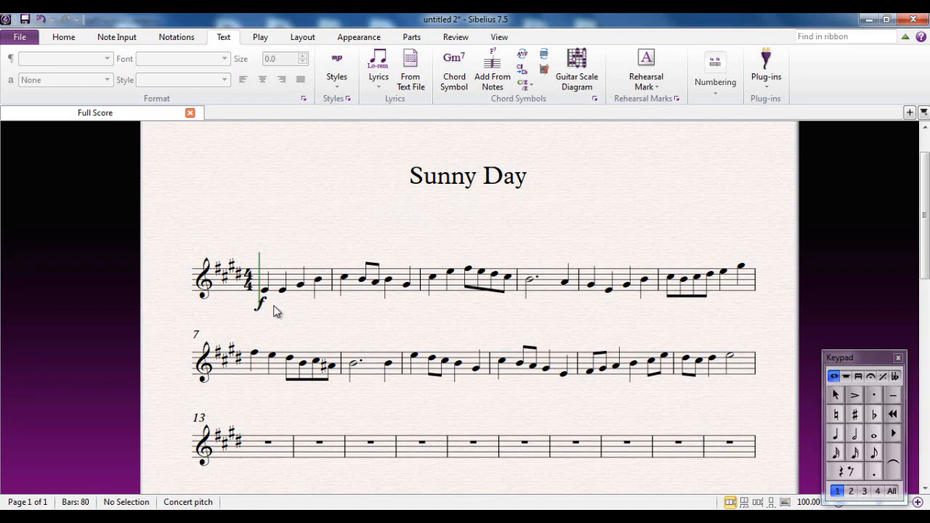
{"action": "mouse_move", "coordinate": [290, 311]}
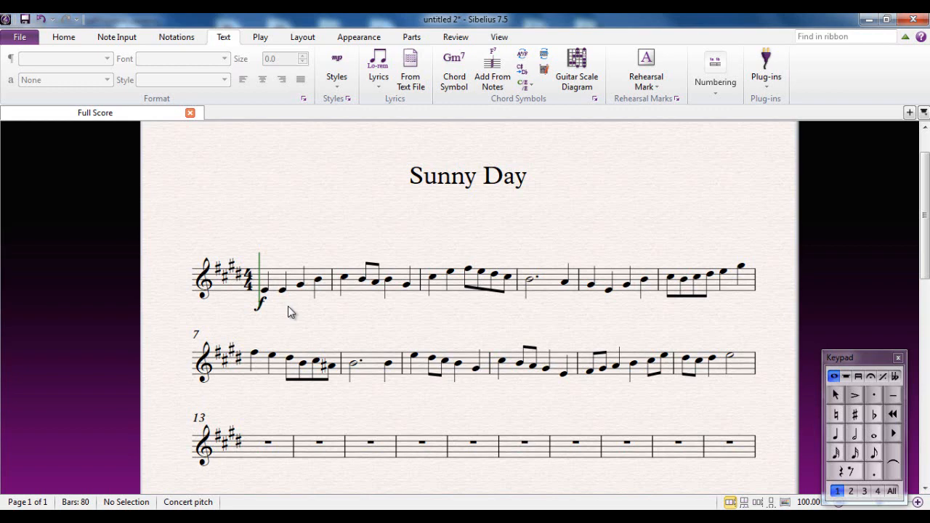
{"action": "mouse_move", "coordinate": [427, 203]}
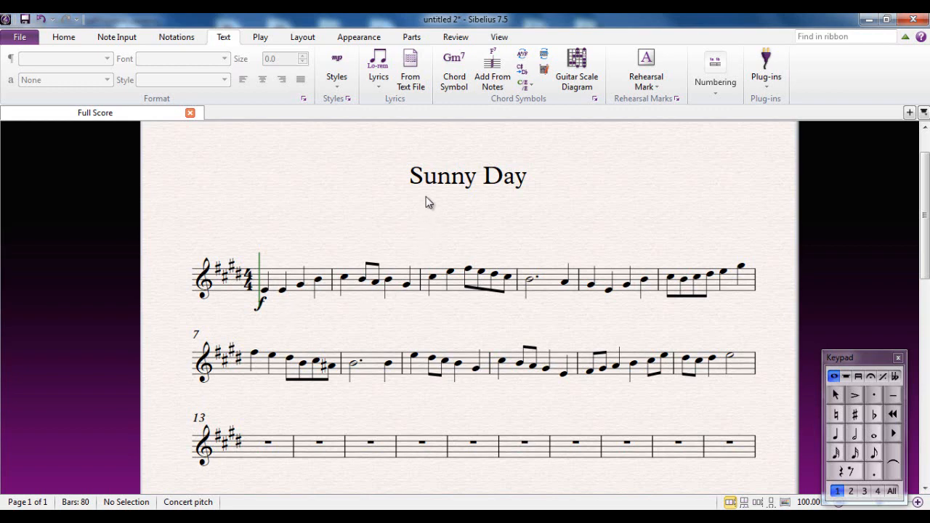
{"action": "mouse_move", "coordinate": [456, 186]}
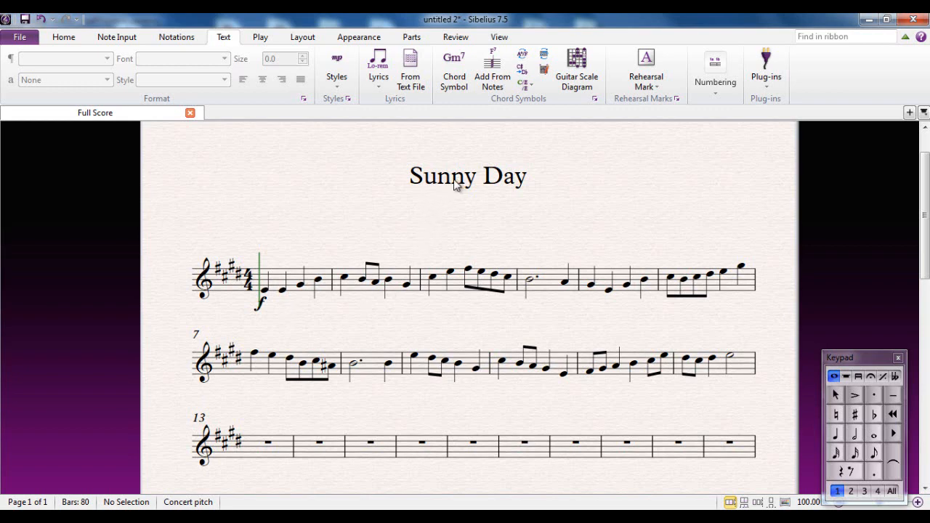
Step: Select the 'Sunny Day' title, showing Plantin MT Std 22 pt regular formatting
{"action": "left_click", "coordinate": [468, 175]}
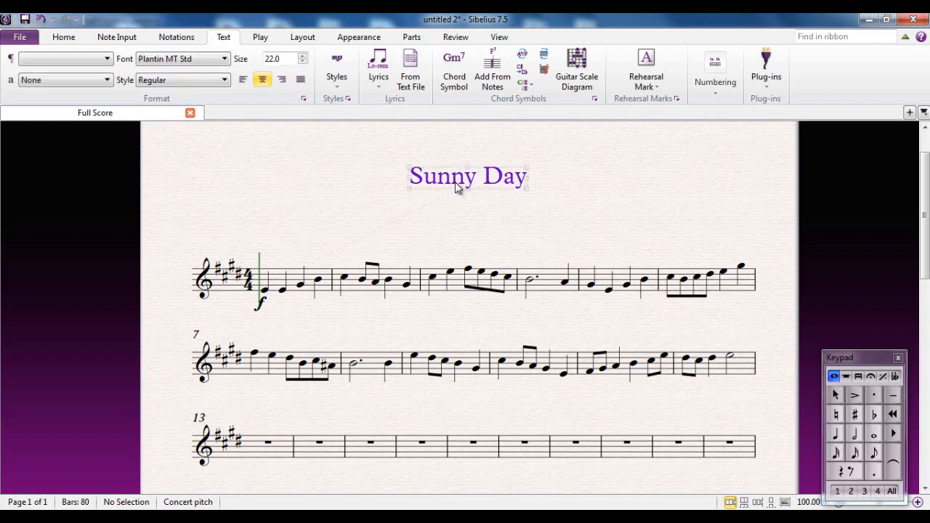
Step: Change the title font to Comic Sans MS after trying Corbel
{"action": "left_click", "coordinate": [468, 175]}
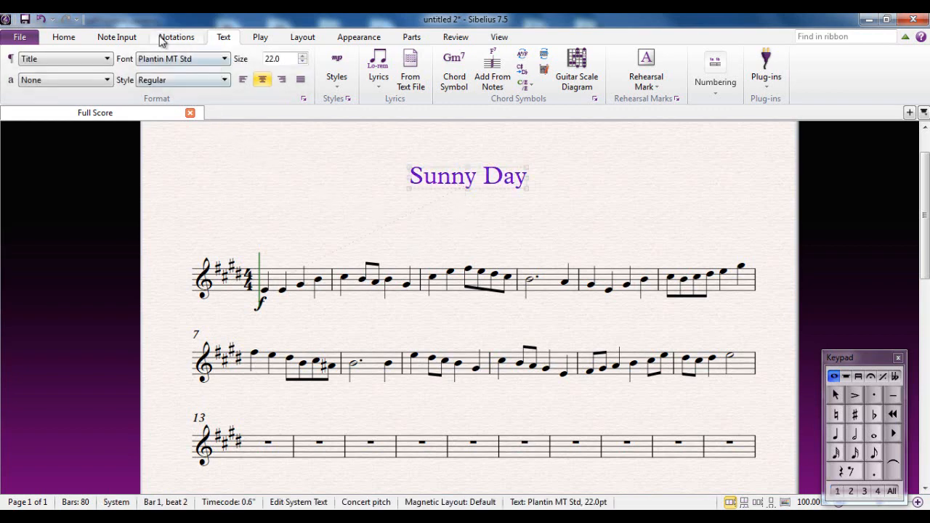
{"action": "mouse_move", "coordinate": [182, 109]}
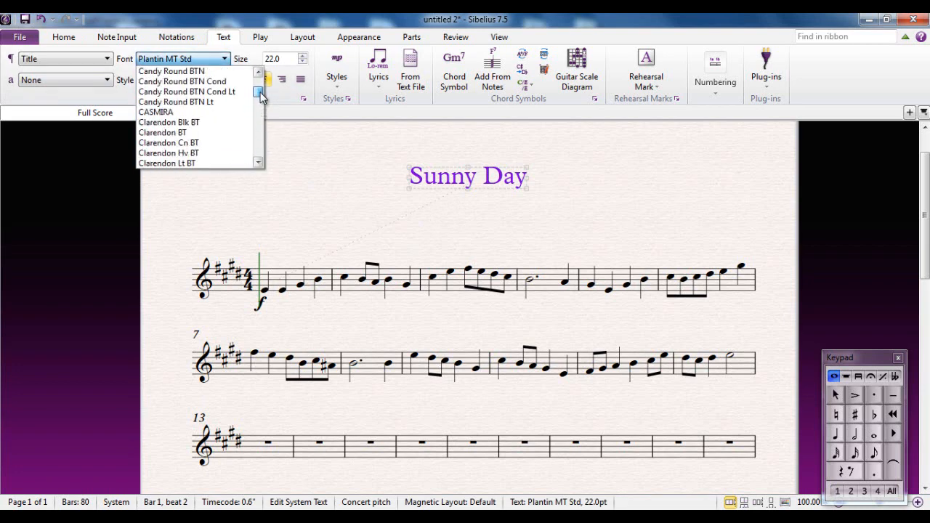
{"action": "scroll", "scroll_direction": "up", "scroll_amount": 3}
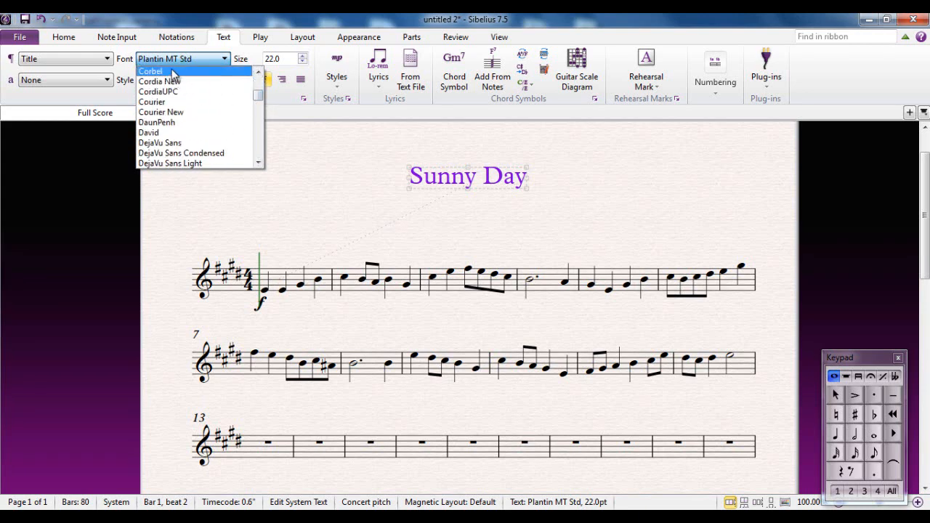
{"action": "left_click", "coordinate": [150, 71]}
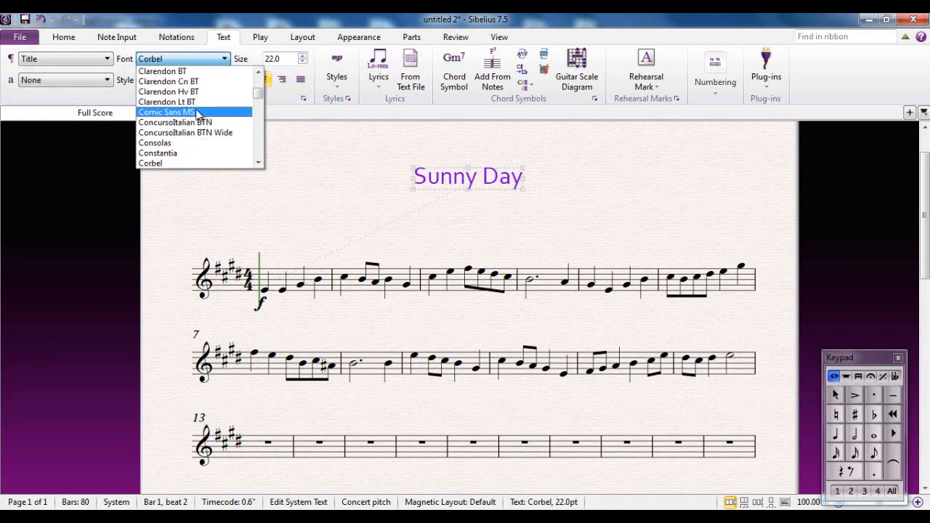
{"action": "left_click", "coordinate": [167, 112]}
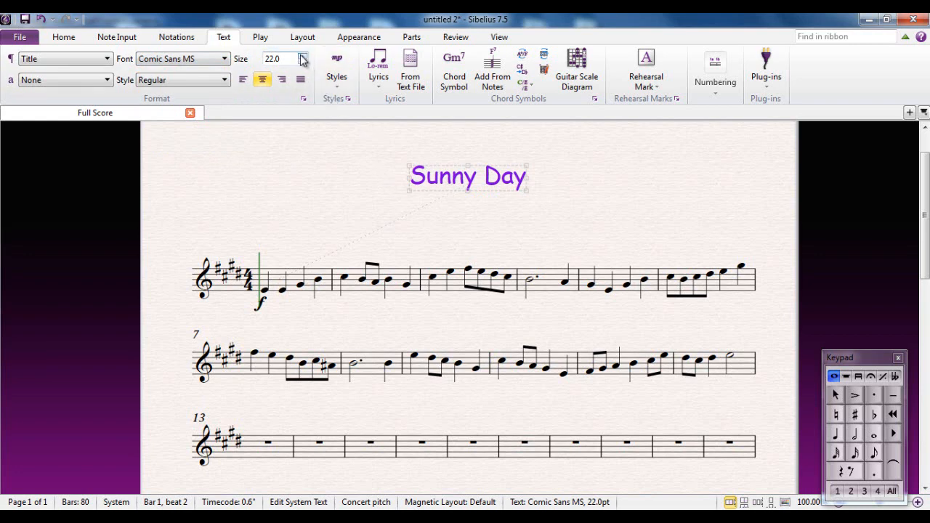
Step: Enlarge the title to 36.3 pt and make it italic
{"action": "left_click", "coordinate": [303, 56]}
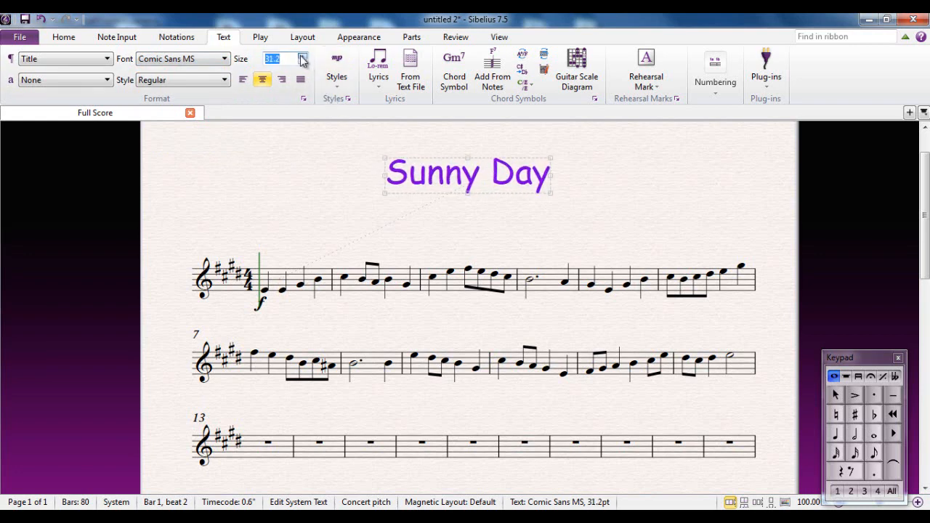
{"action": "left_click", "coordinate": [303, 55]}
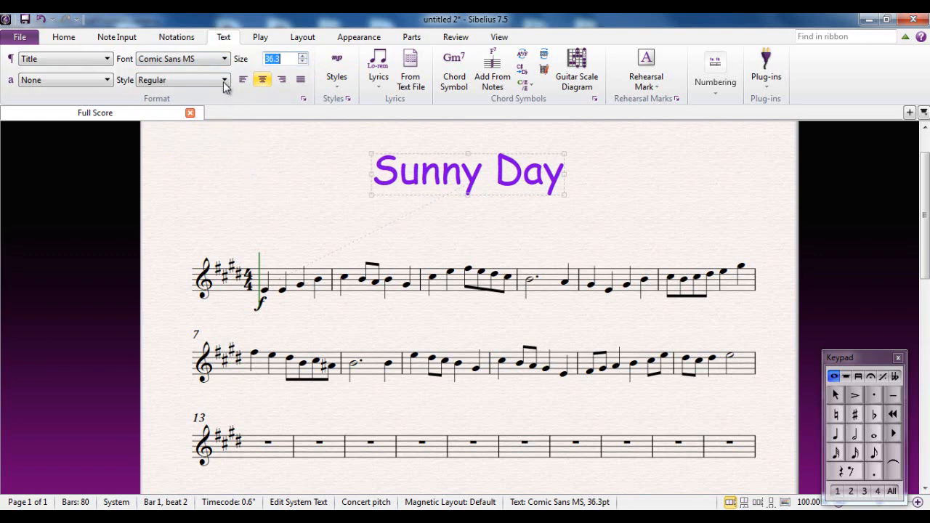
{"action": "left_click", "coordinate": [224, 80]}
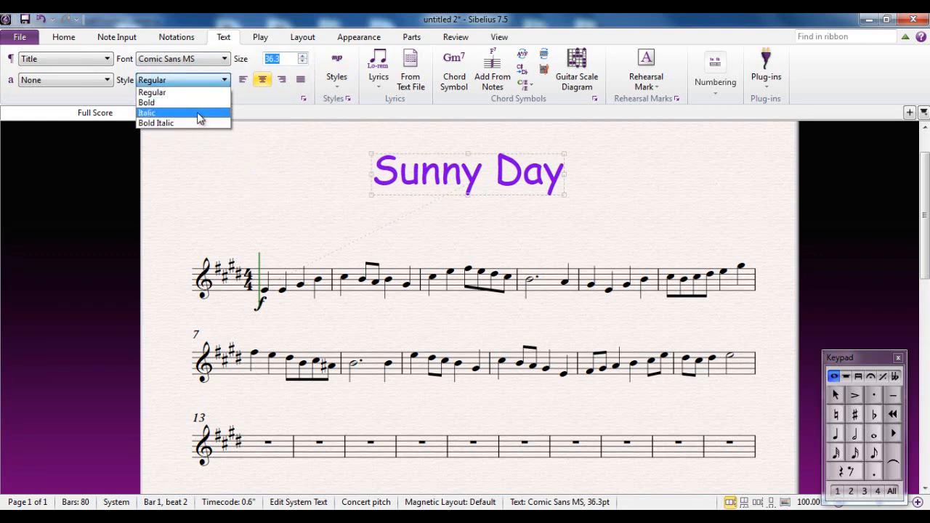
{"action": "left_click", "coordinate": [147, 112]}
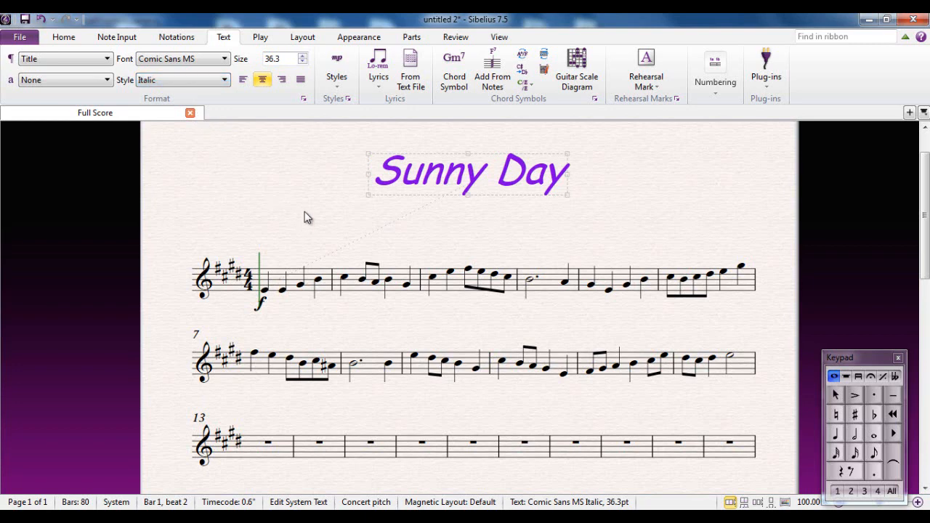
{"action": "left_click", "coordinate": [305, 215]}
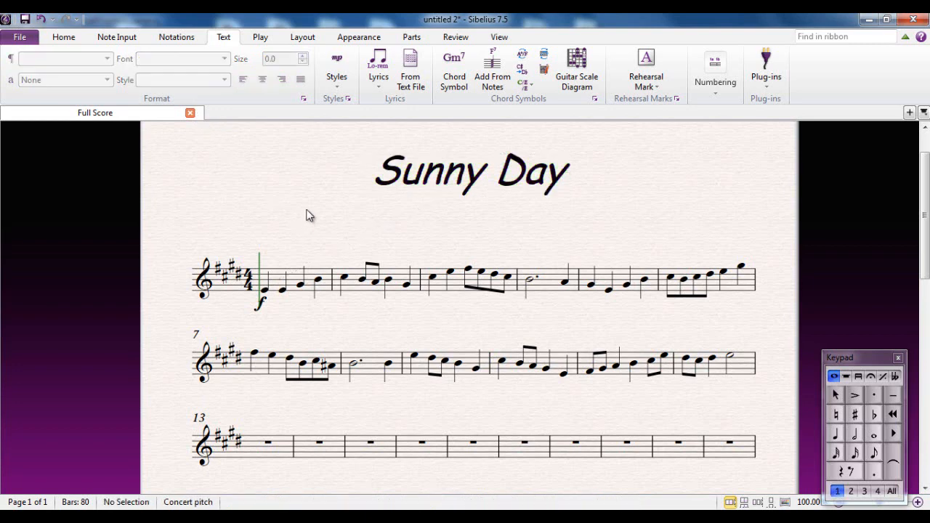
Step: Nudge the title up then back down to sit slightly lower, still centred
{"action": "left_click", "coordinate": [336, 69]}
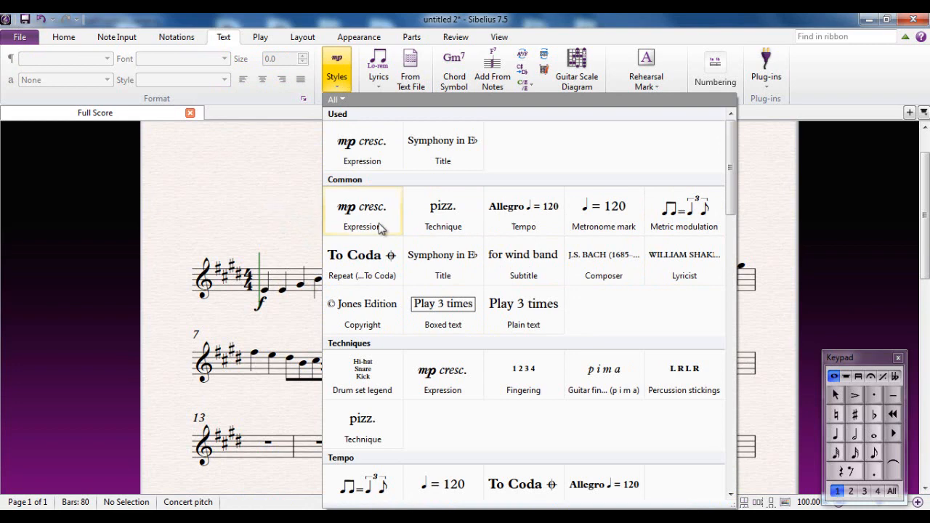
{"action": "mouse_move", "coordinate": [603, 262]}
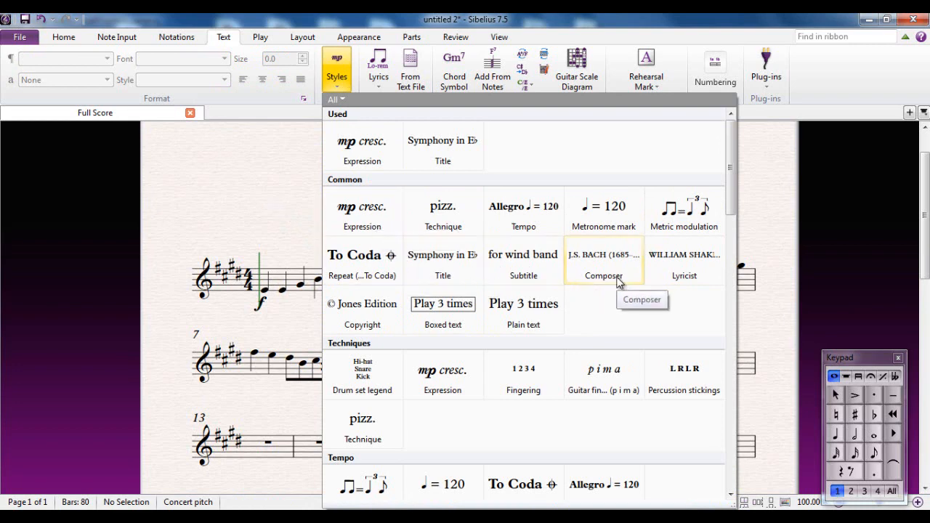
{"action": "mouse_move", "coordinate": [285, 218]}
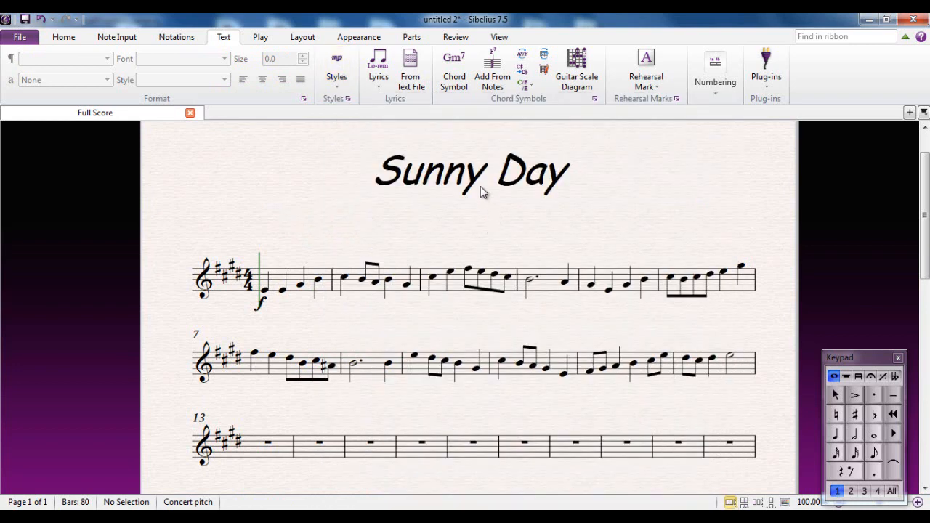
{"action": "mouse_move", "coordinate": [476, 182]}
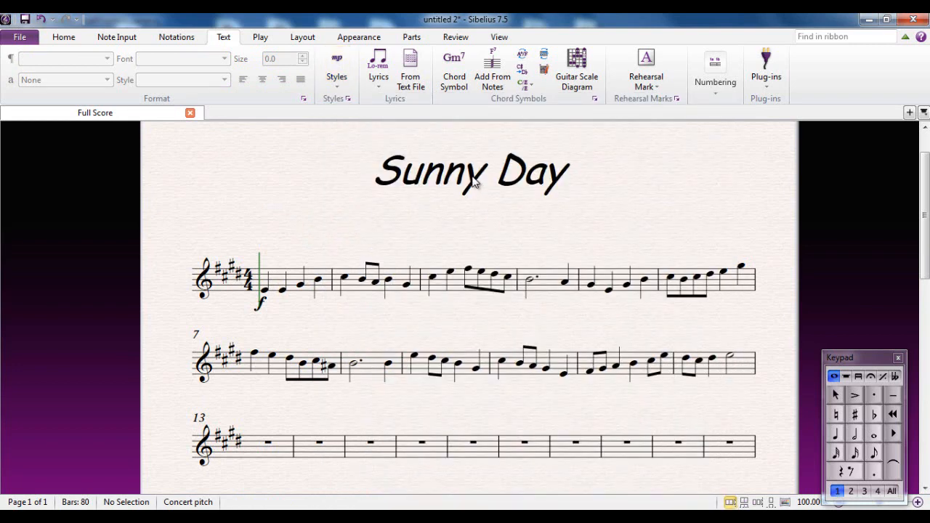
{"action": "left_click", "coordinate": [471, 172]}
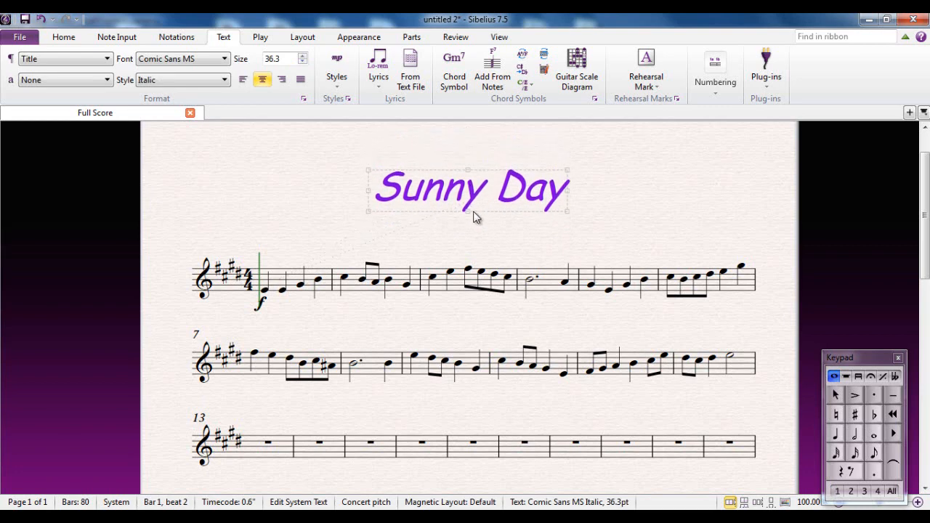
{"action": "mouse_move", "coordinate": [296, 199]}
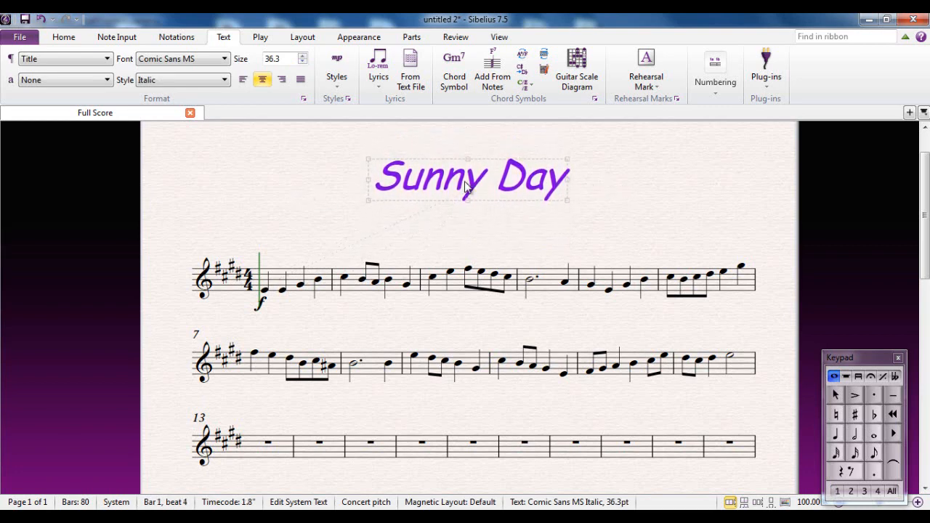
{"action": "left_click_drag", "start_coordinate": [469, 180], "coordinate": [469, 159]}
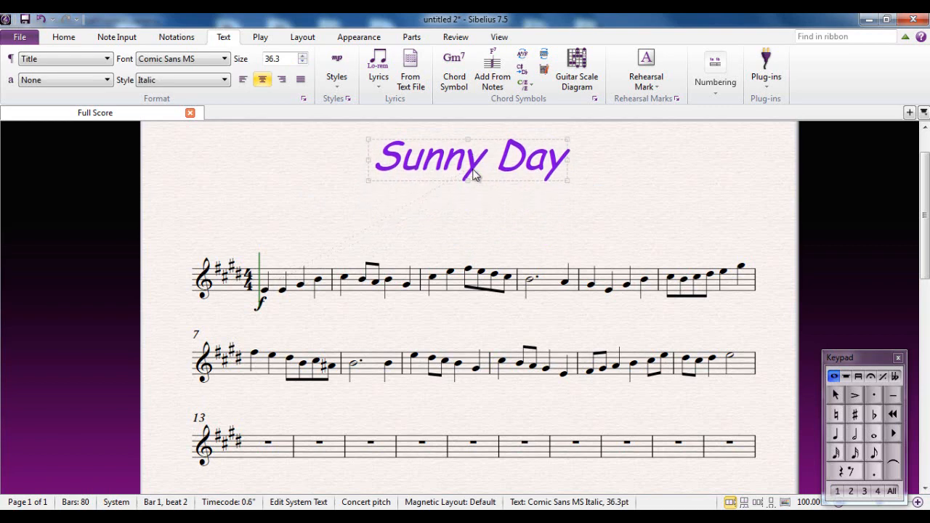
{"action": "left_click_drag", "start_coordinate": [468, 160], "coordinate": [470, 175]}
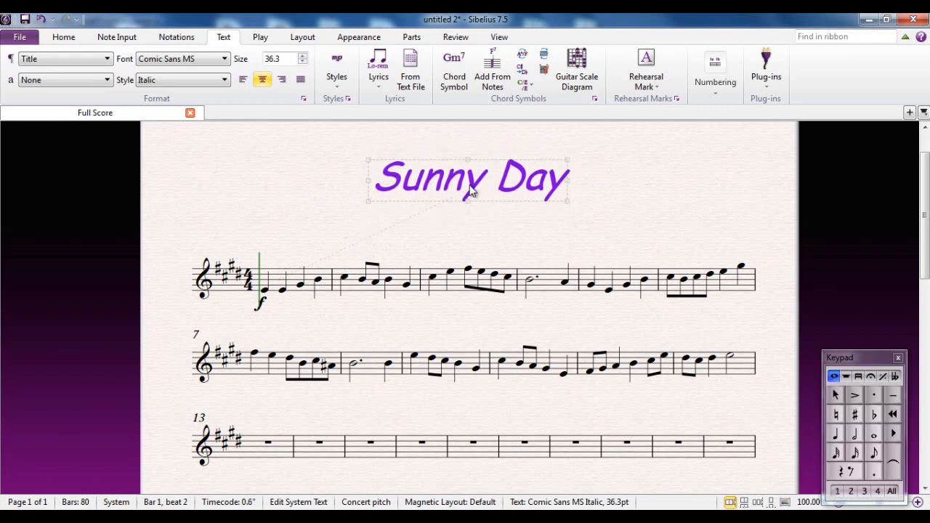
{"action": "left_click", "coordinate": [337, 69]}
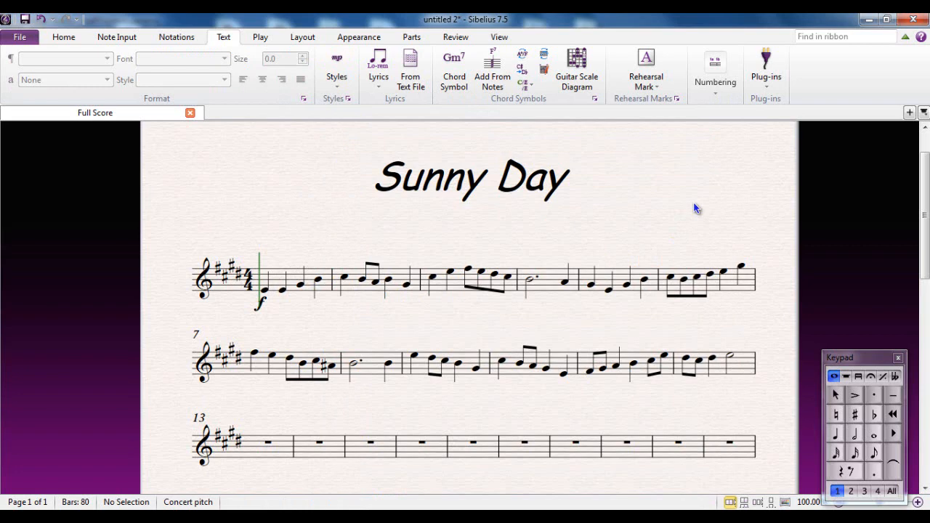
Step: Add right-aligned Composer text 'M Thomson' below the title
{"action": "left_click", "coordinate": [750, 220]}
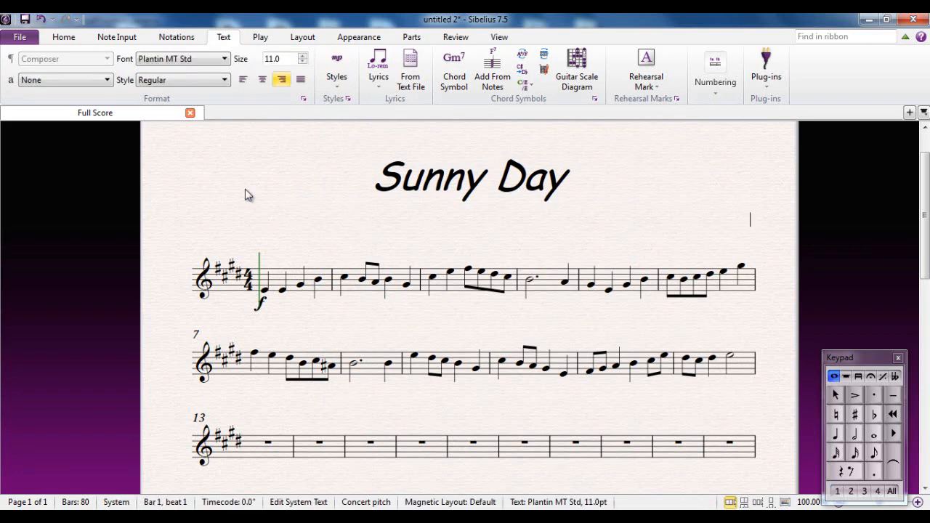
{"action": "mouse_move", "coordinate": [754, 218]}
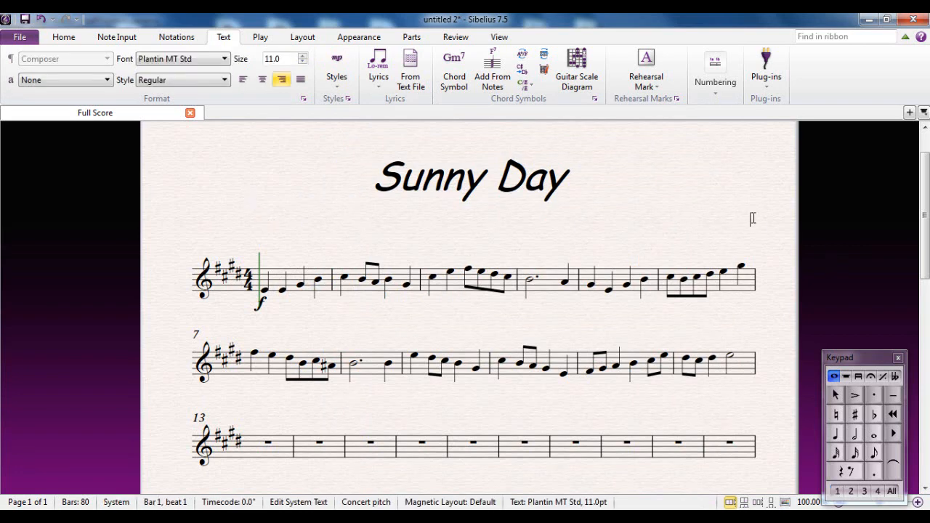
{"action": "type", "text": "MTh"}
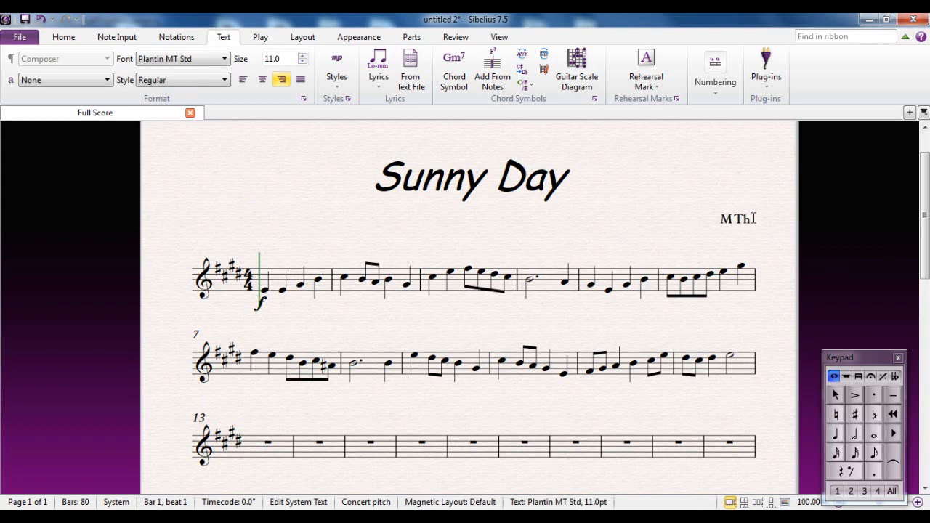
{"action": "type", "text": "homson"}
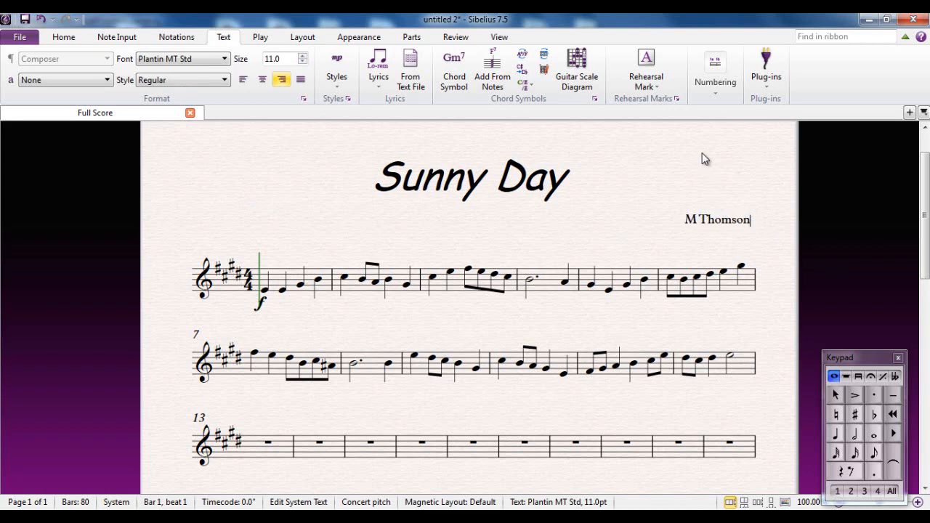
{"action": "left_click", "coordinate": [723, 233]}
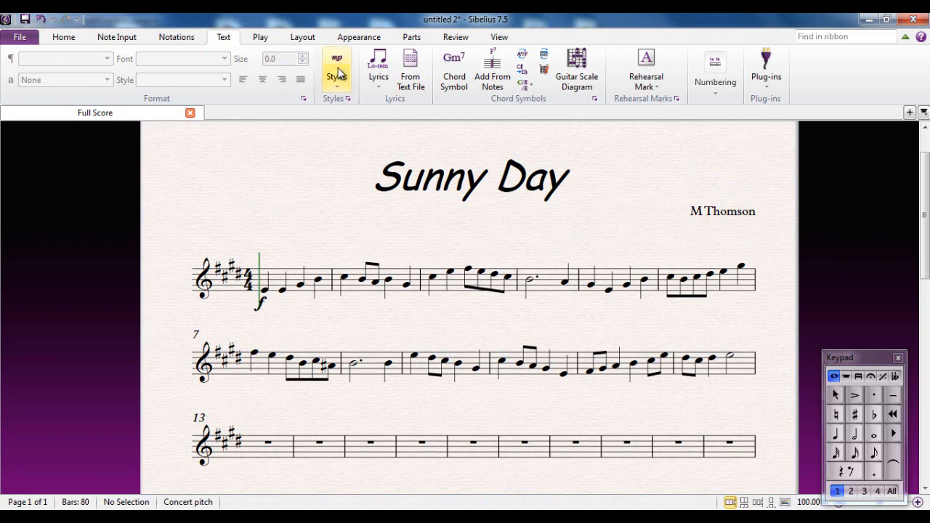
{"action": "left_click", "coordinate": [336, 70]}
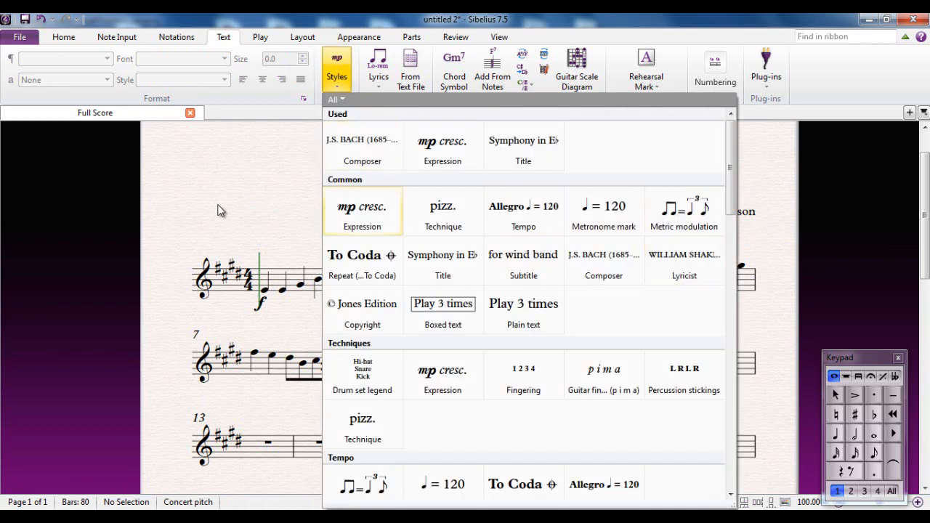
{"action": "mouse_move", "coordinate": [256, 210]}
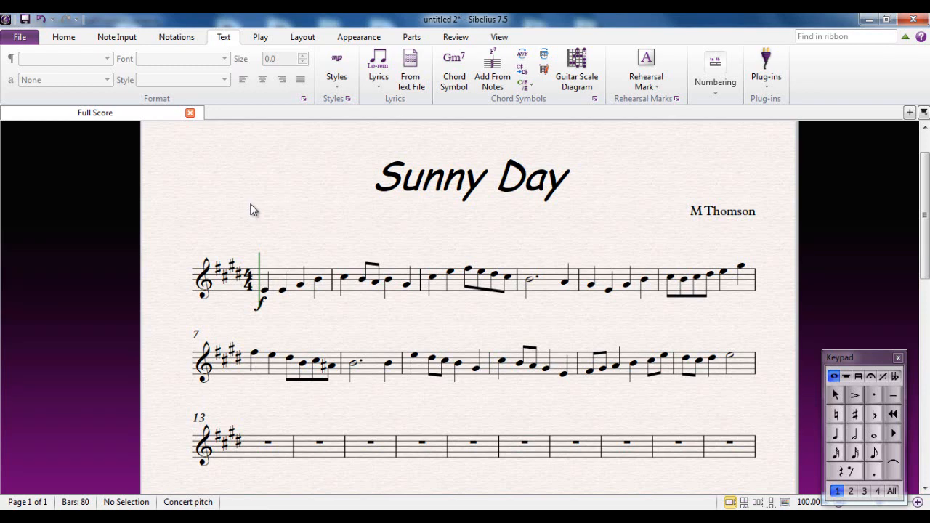
{"action": "mouse_move", "coordinate": [90, 52]}
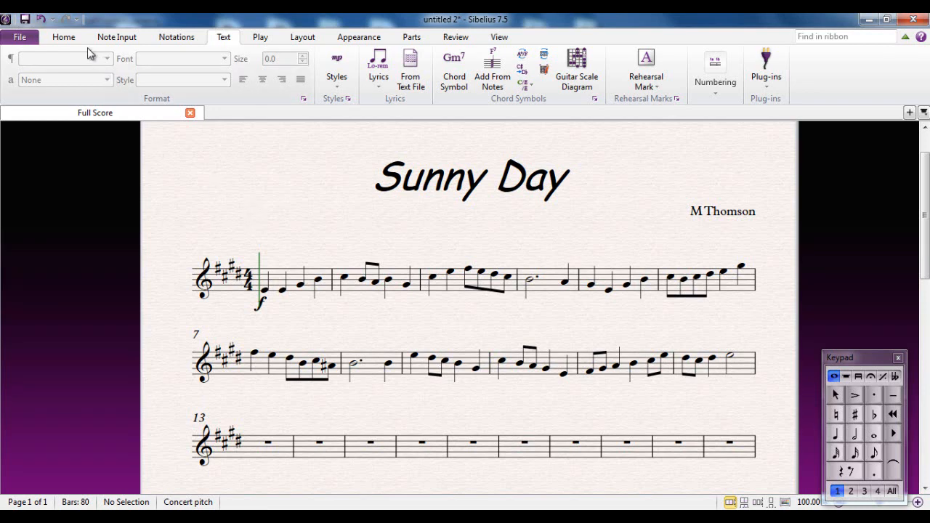
Step: Show the Inspector's Edit System Text properties for the 'Sunny Day' title
{"action": "left_click", "coordinate": [63, 37]}
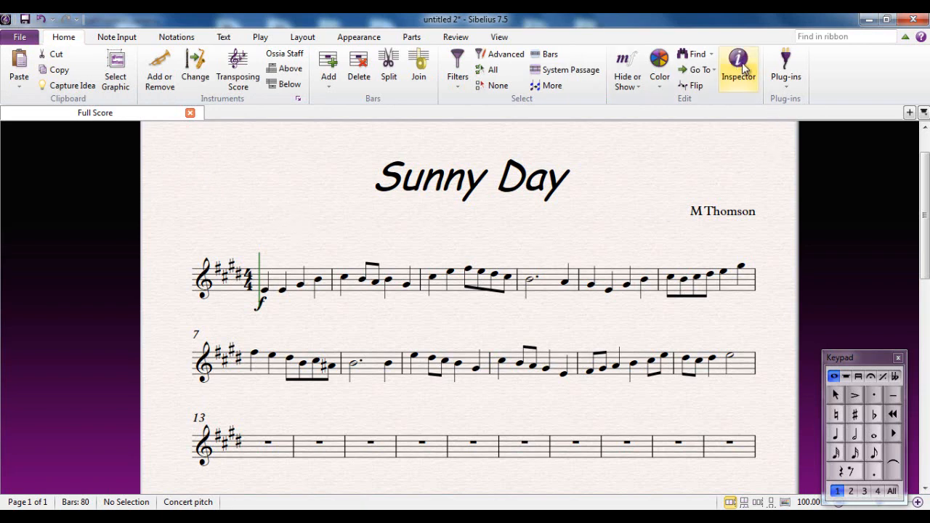
{"action": "left_click", "coordinate": [738, 64]}
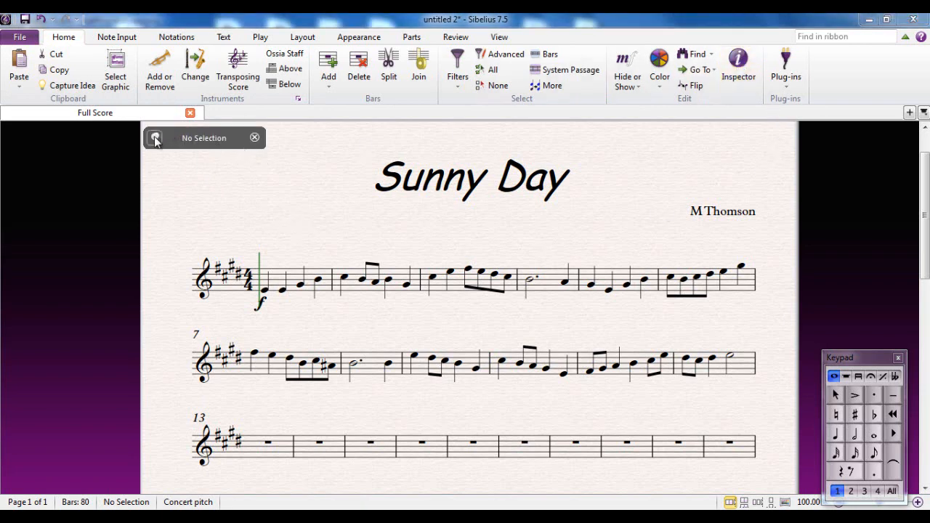
{"action": "mouse_move", "coordinate": [447, 188]}
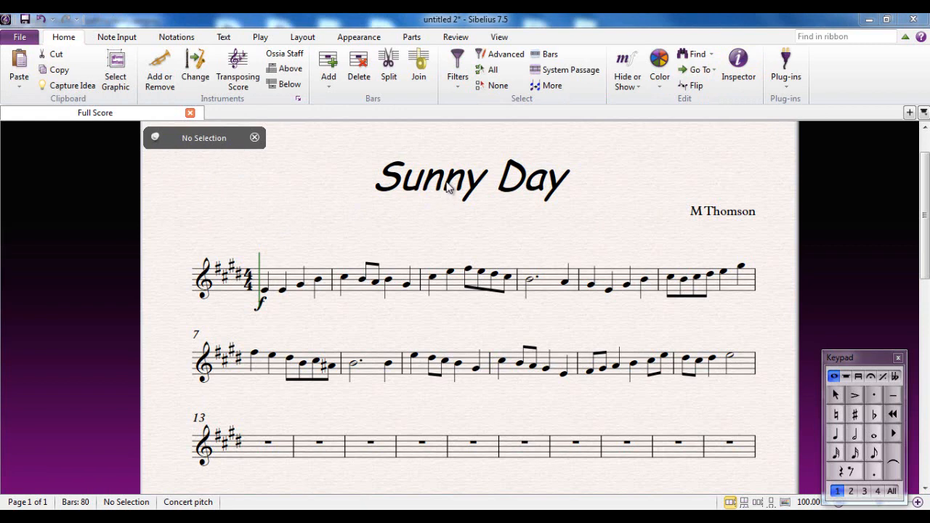
{"action": "left_click", "coordinate": [471, 176]}
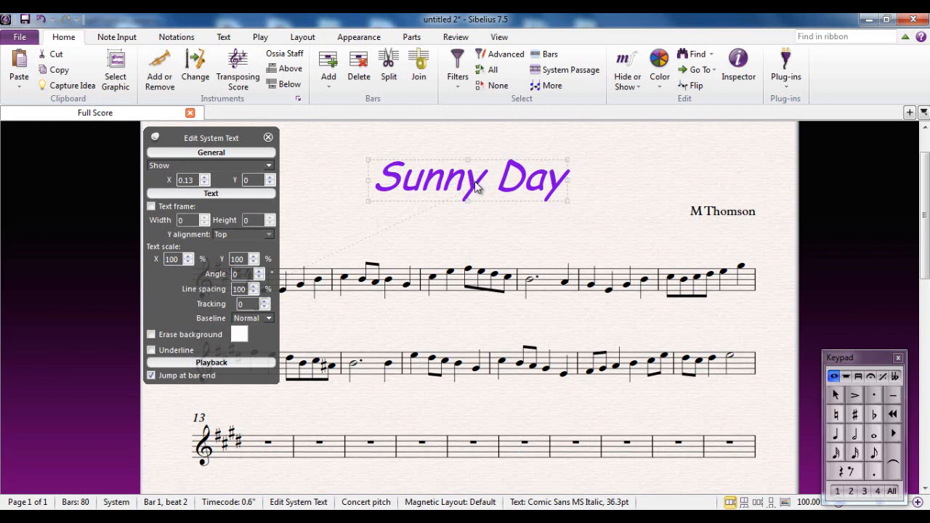
{"action": "mouse_move", "coordinate": [311, 150]}
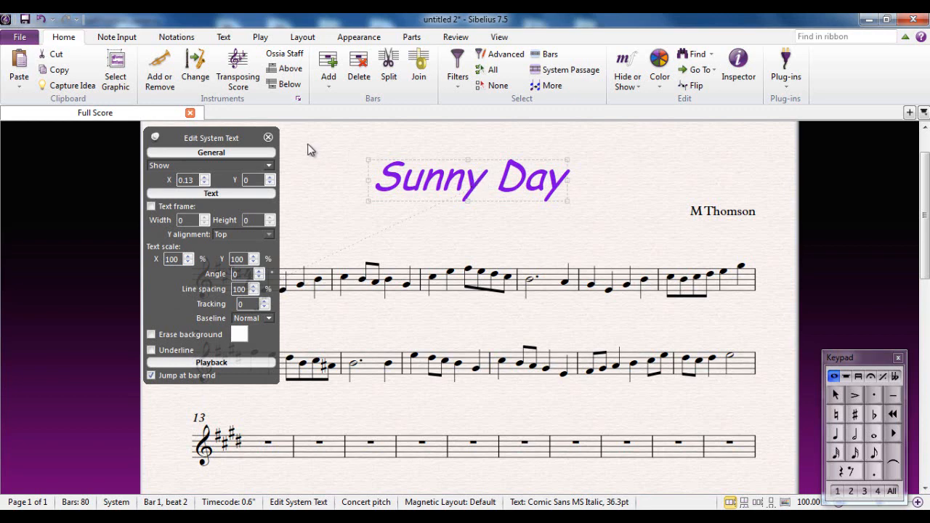
{"action": "mouse_move", "coordinate": [227, 141]}
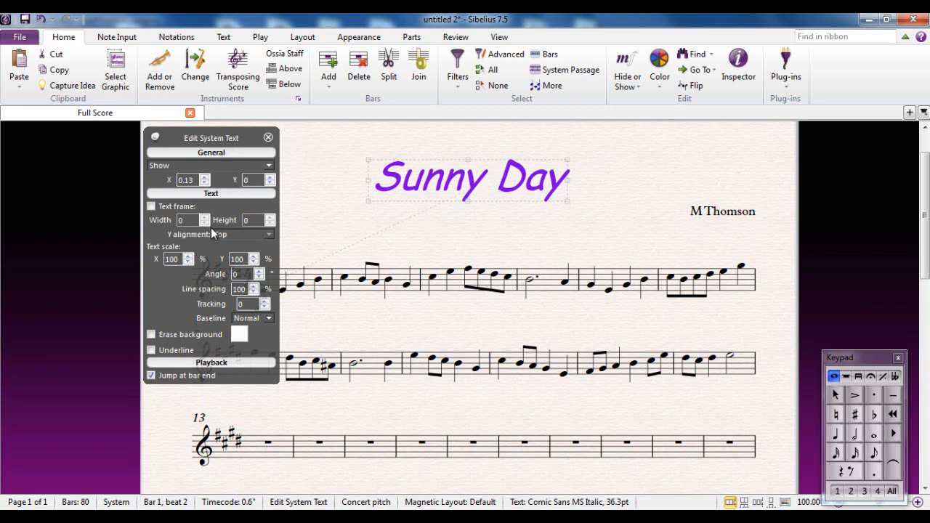
Step: Enable Text frame, set X scale 105, angle 18 and tracking 40 on the title
{"action": "left_click", "coordinate": [151, 207]}
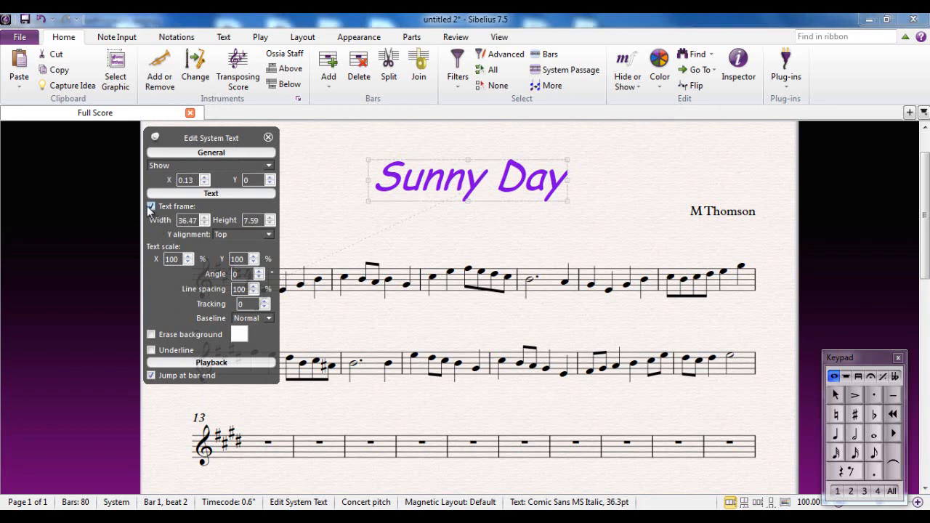
{"action": "left_click", "coordinate": [151, 205]}
{"action": "type", "text": "105"}
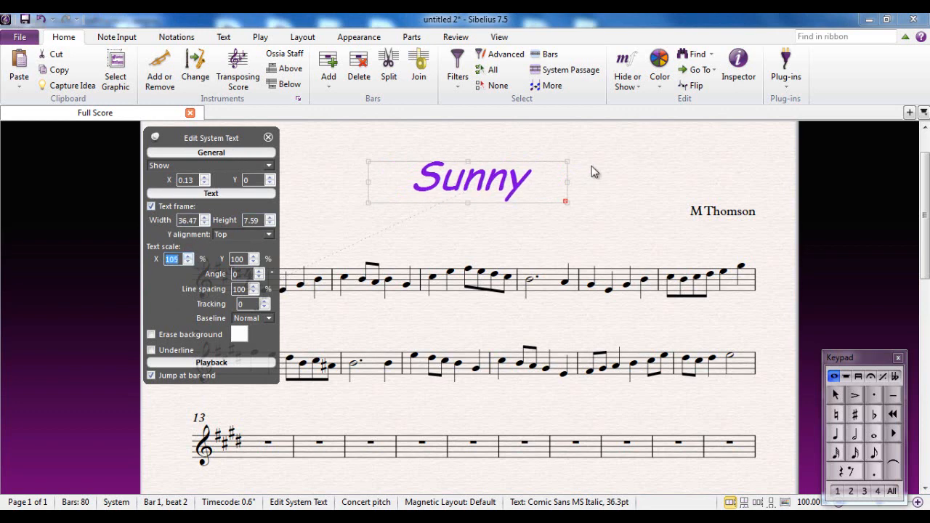
{"action": "type", "text": "Day"}
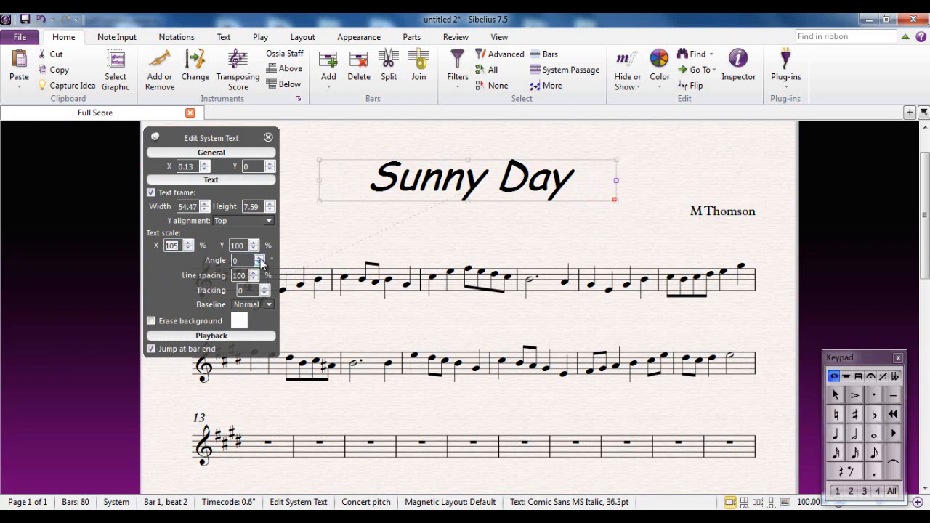
{"action": "left_click", "coordinate": [269, 257]}
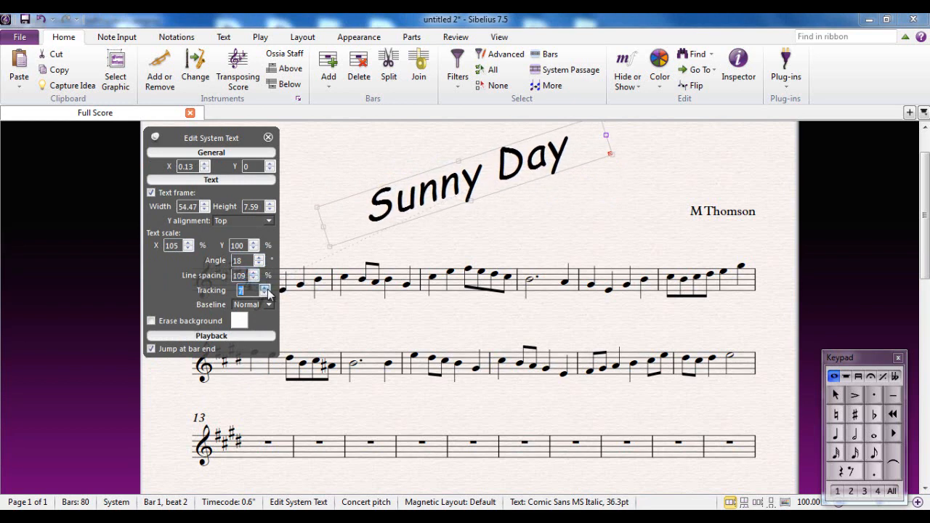
{"action": "left_click", "coordinate": [265, 287]}
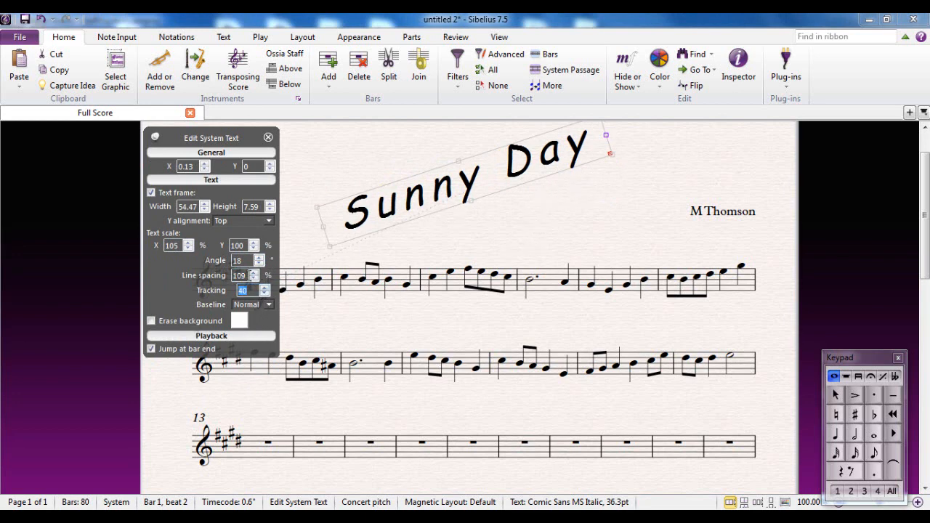
{"action": "left_click", "coordinate": [511, 228]}
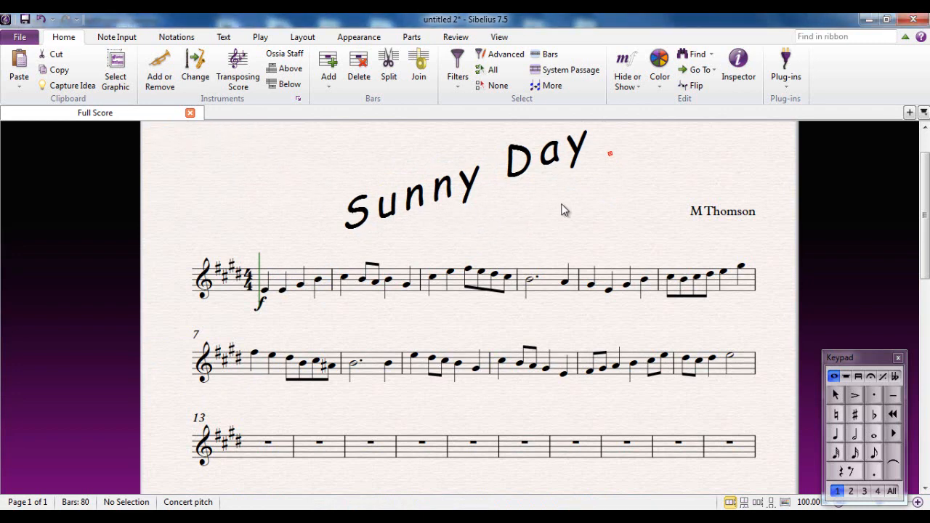
{"action": "mouse_move", "coordinate": [570, 204]}
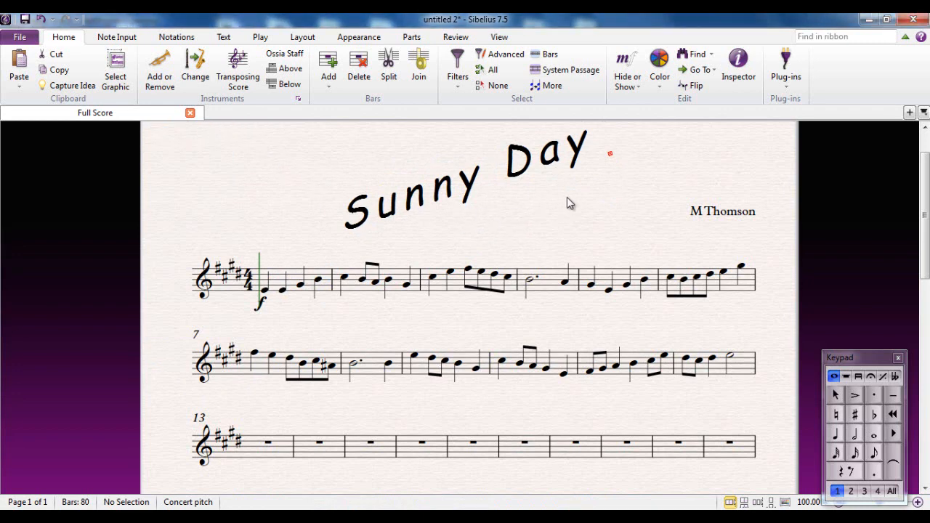